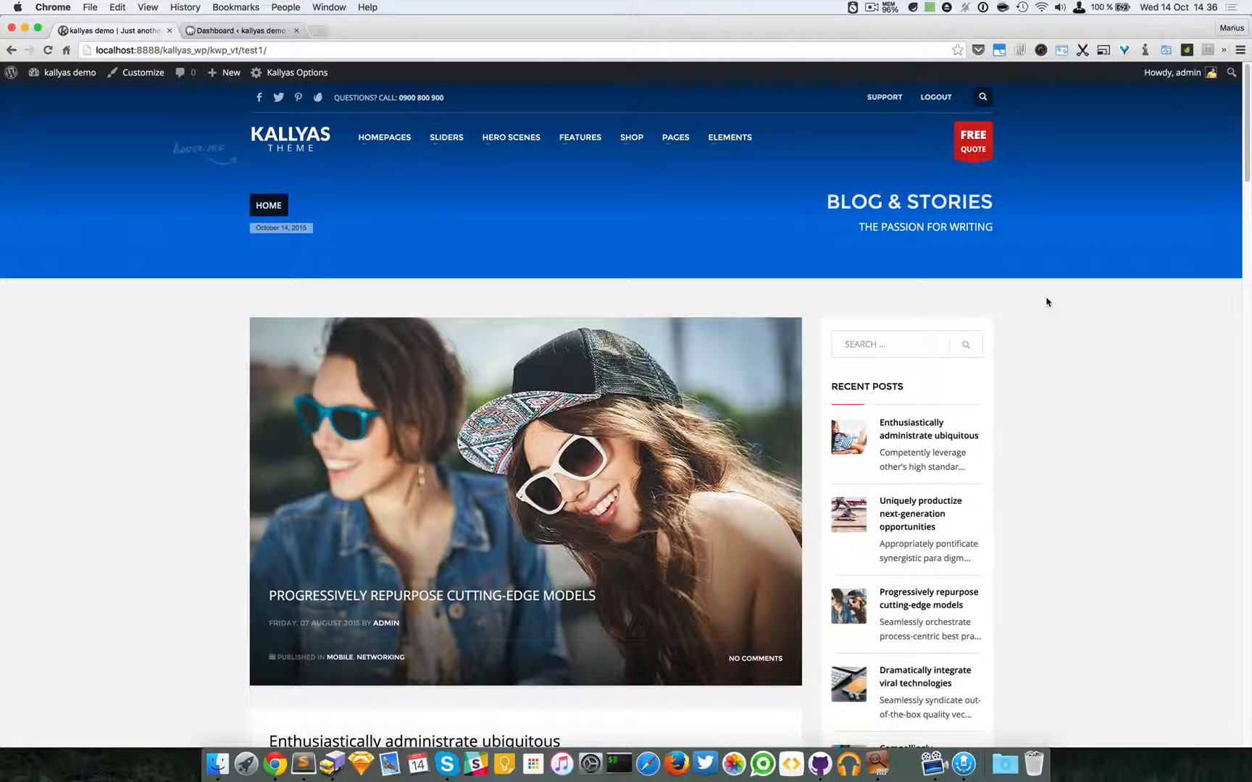
Bring up the Hero Scenes menu listing the hero demo pages
click(510, 138)
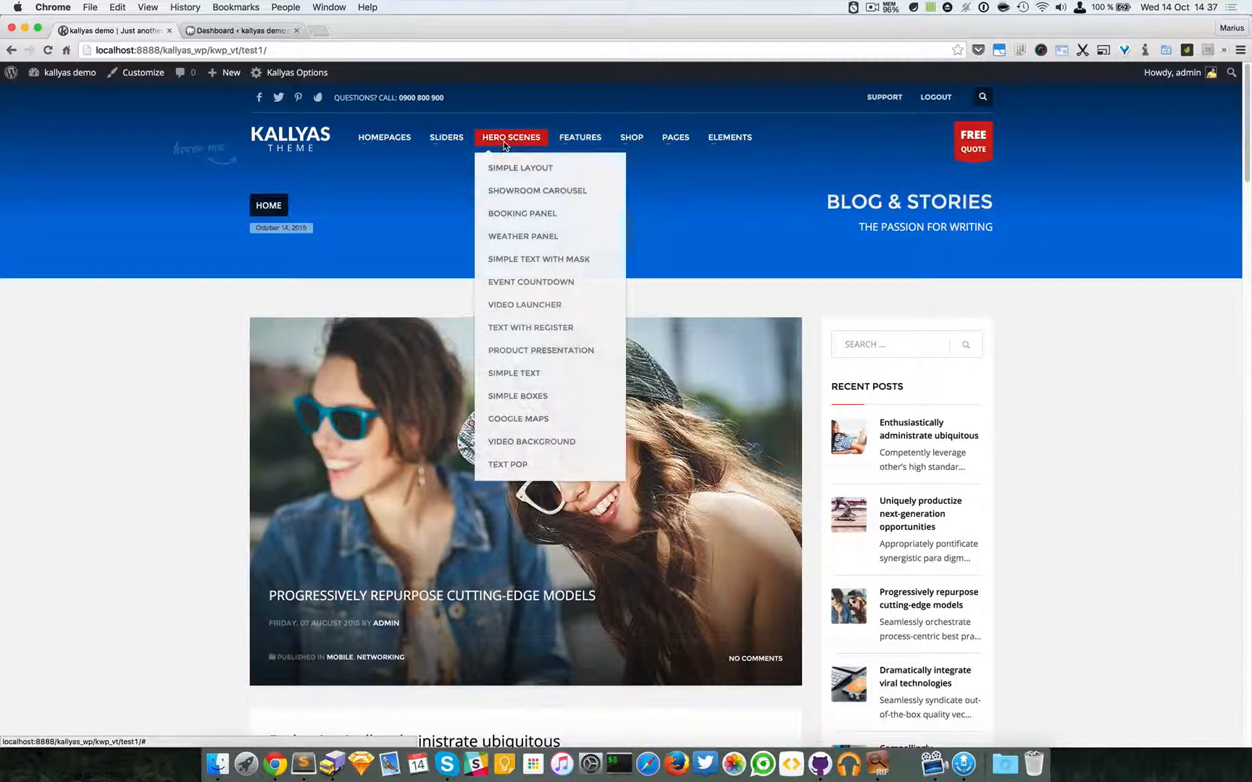
mouse_move(555, 441)
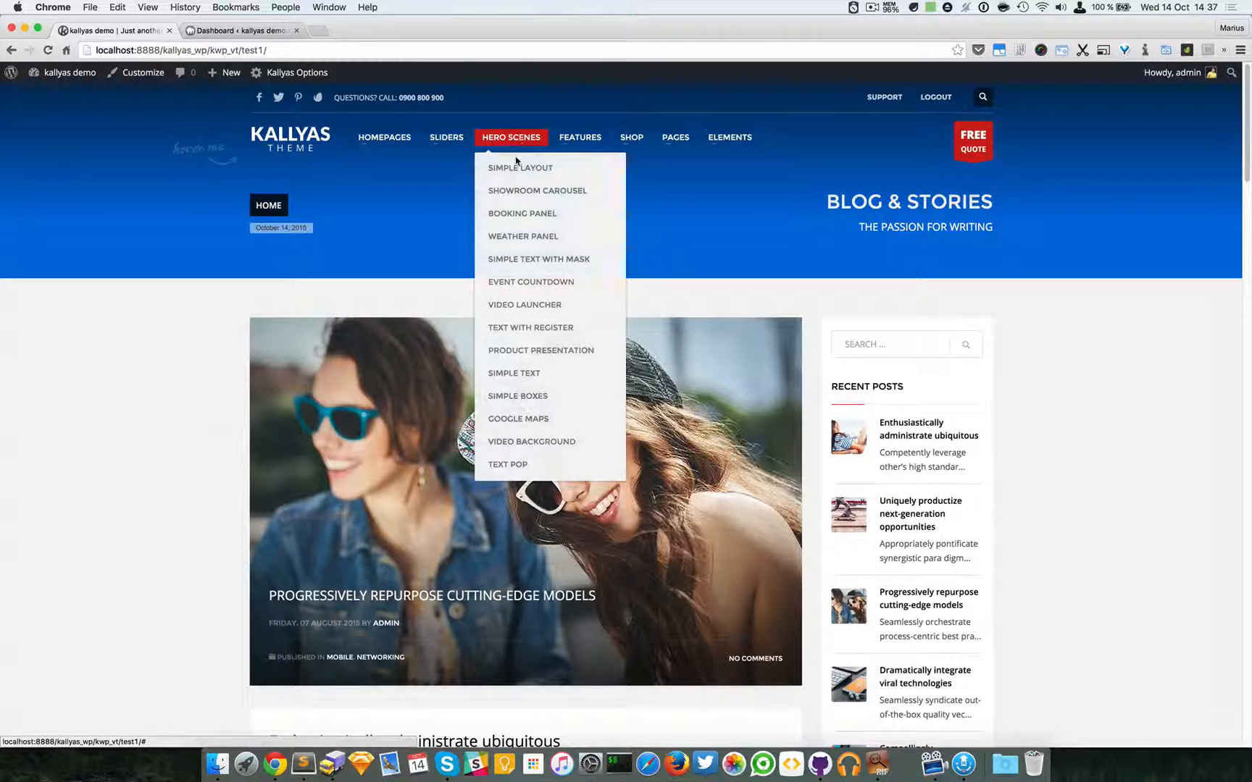
mouse_move(522, 213)
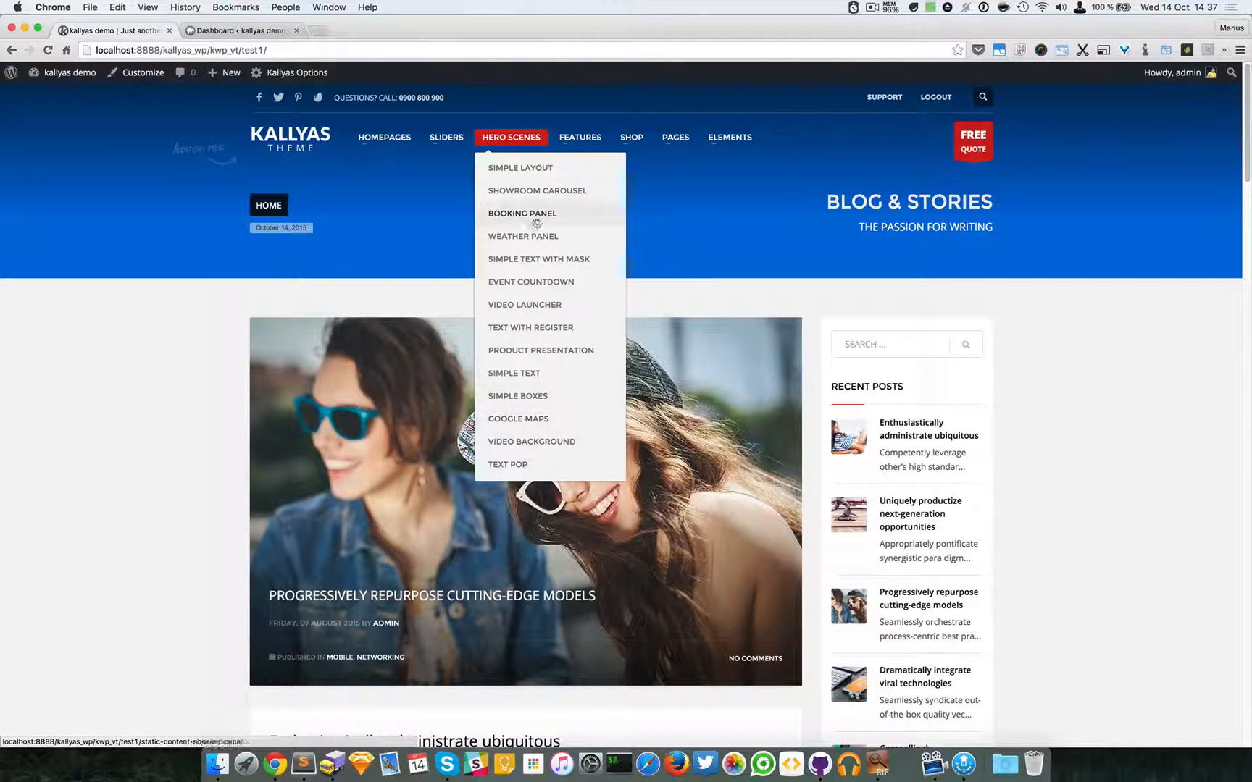
mouse_move(521, 168)
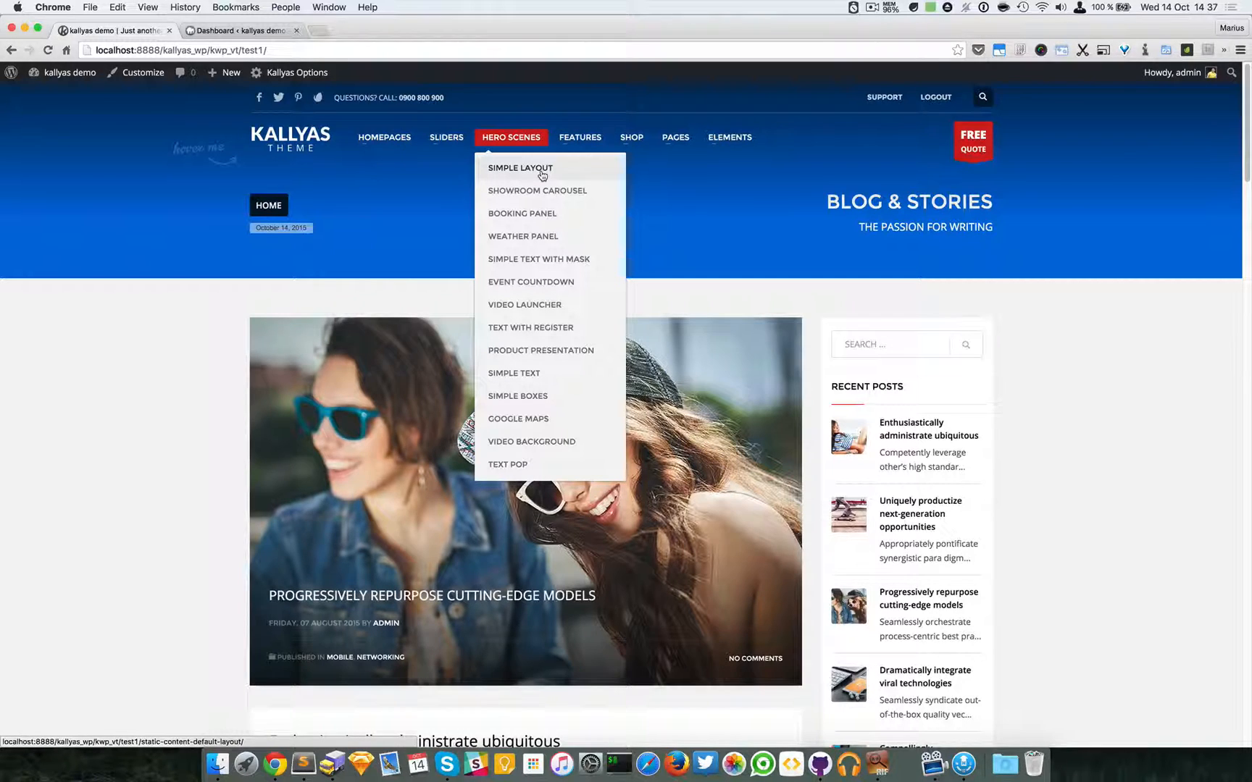
mouse_move(503, 117)
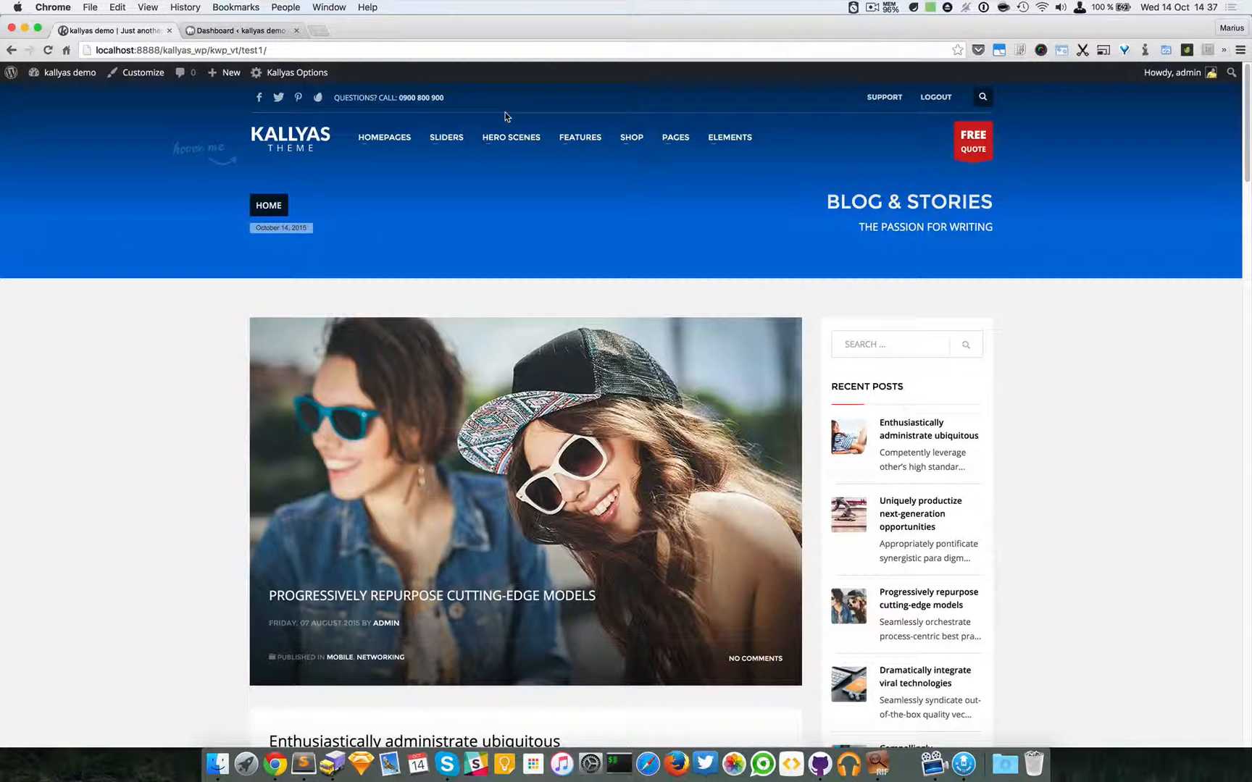
click(511, 138)
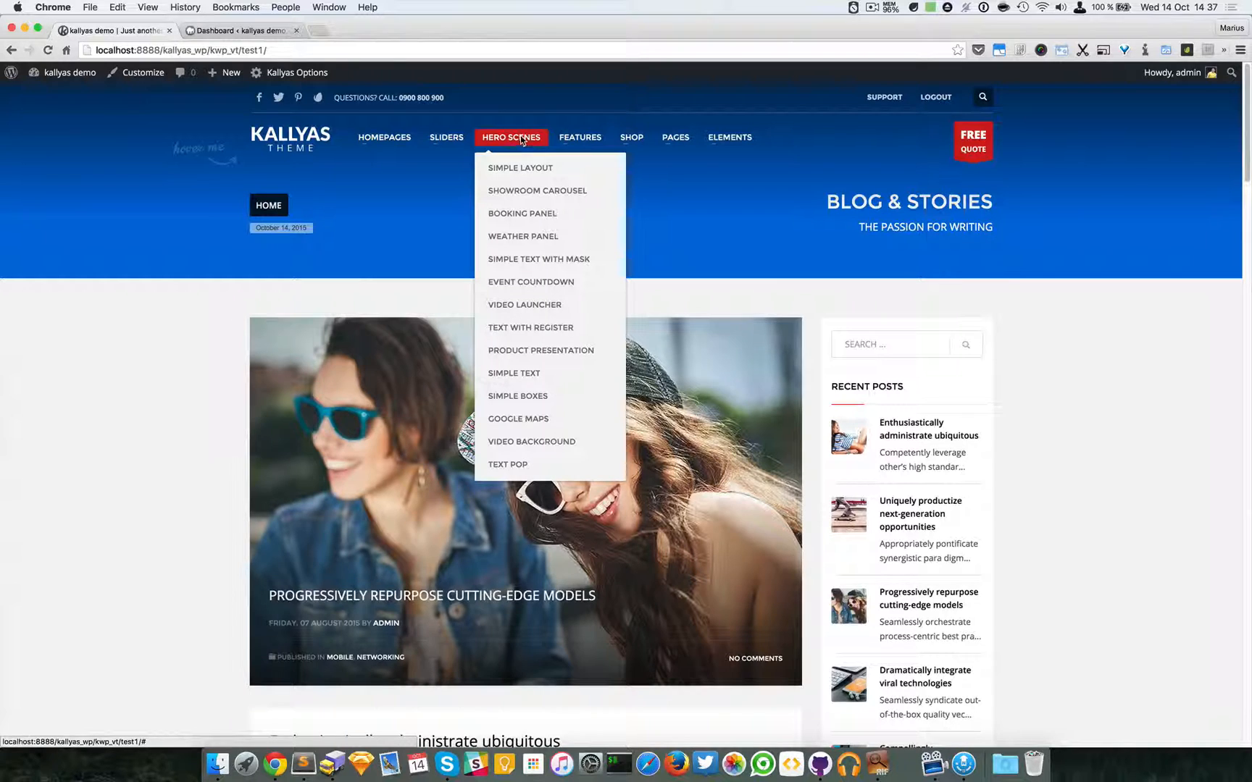
mouse_move(525, 122)
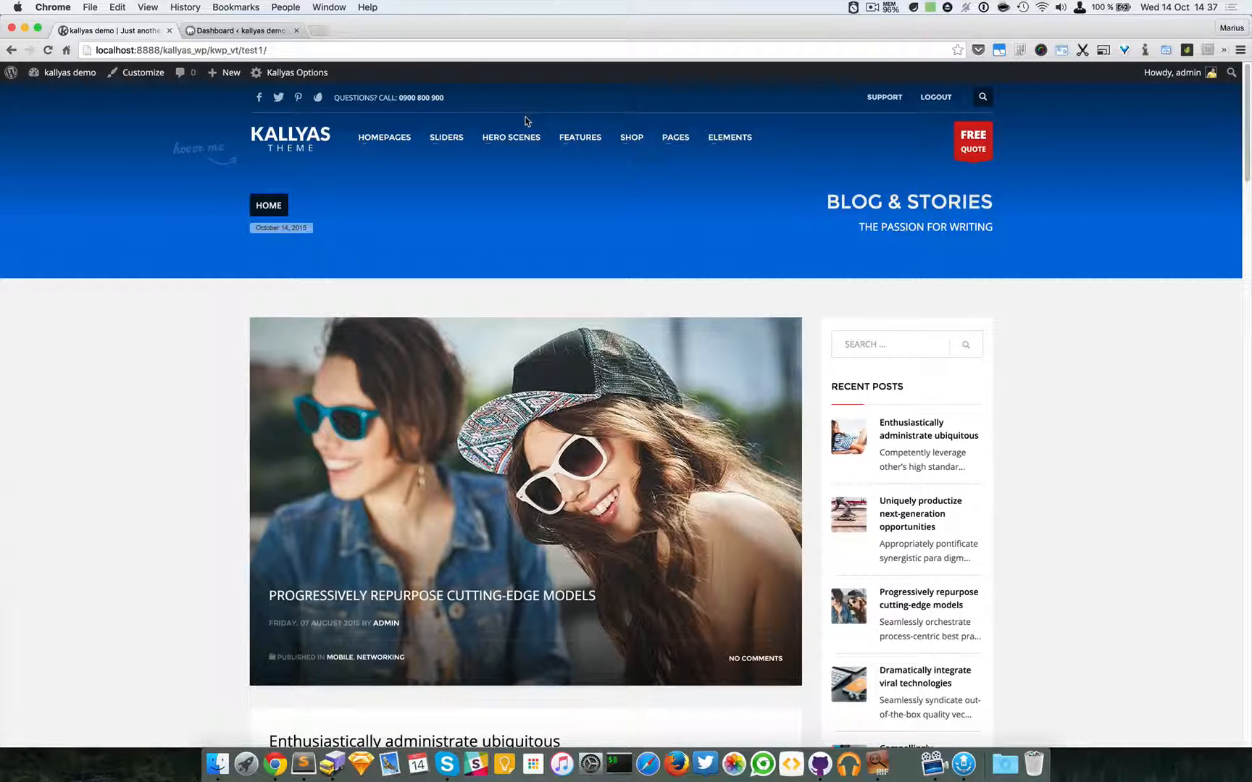
click(511, 138)
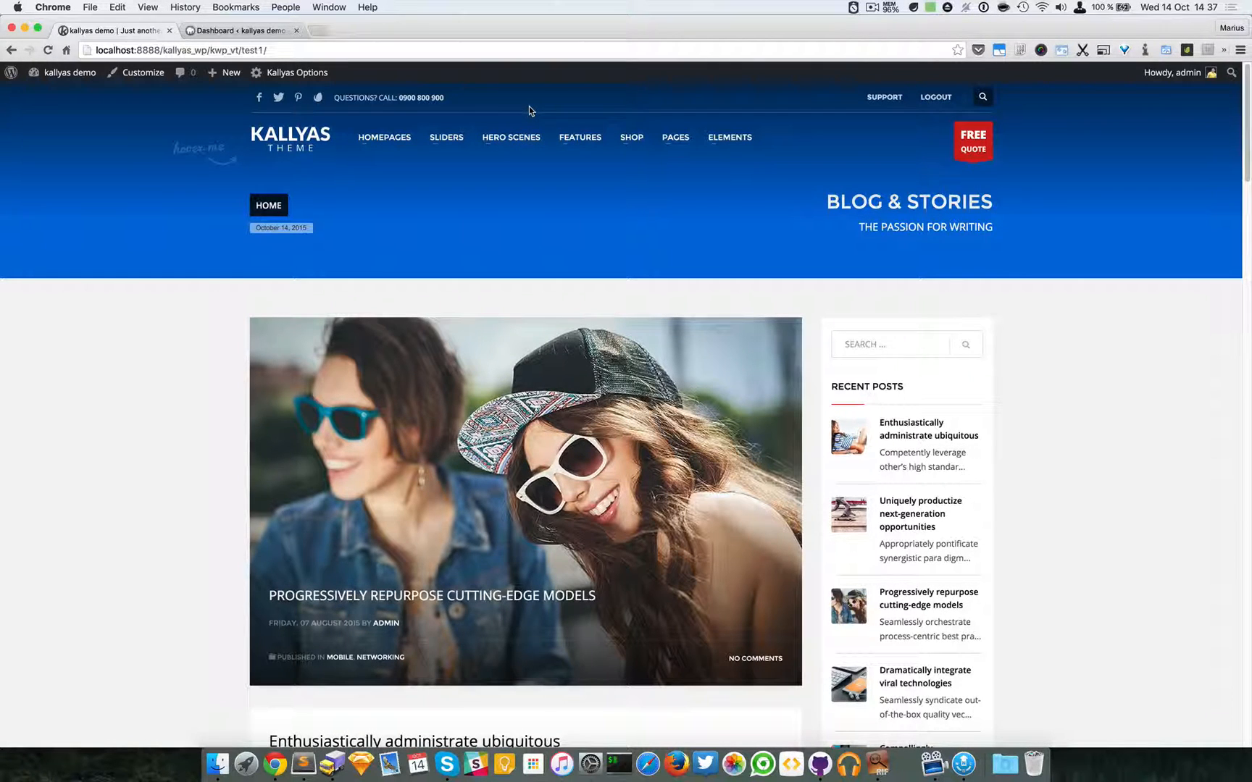
click(511, 137)
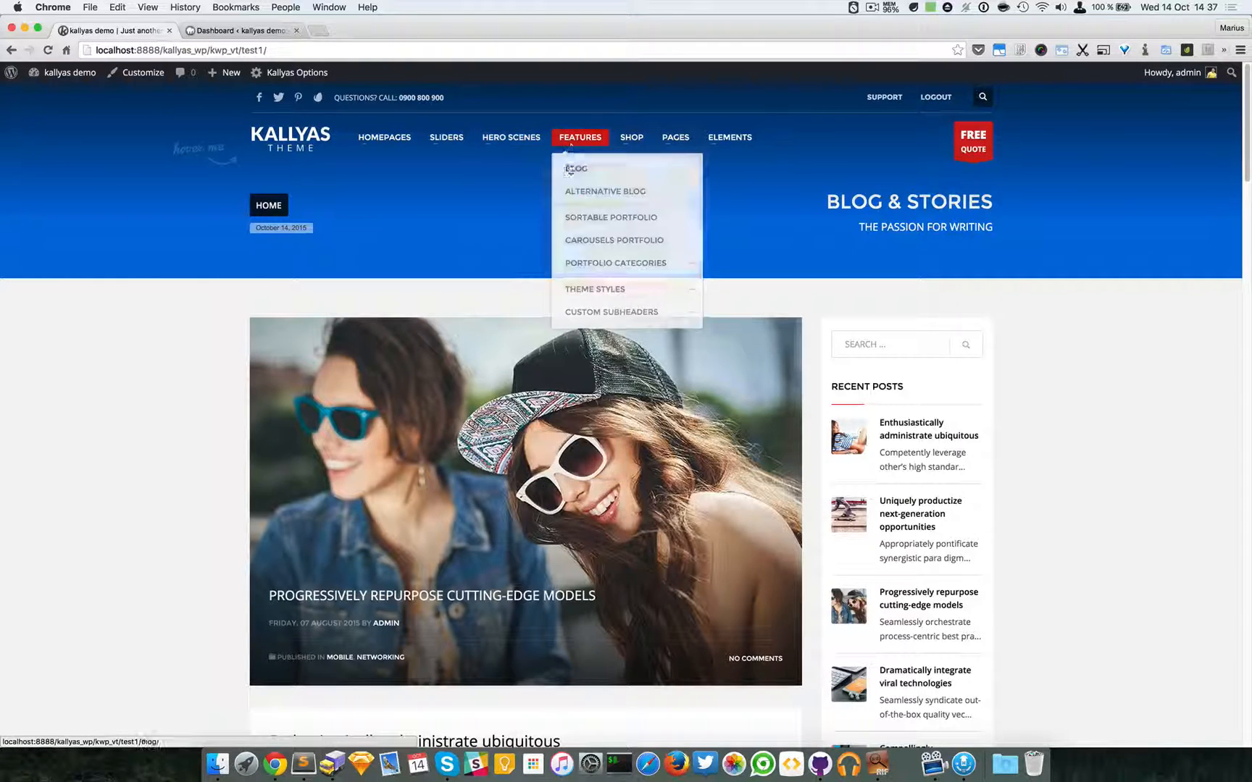
mouse_move(237, 151)
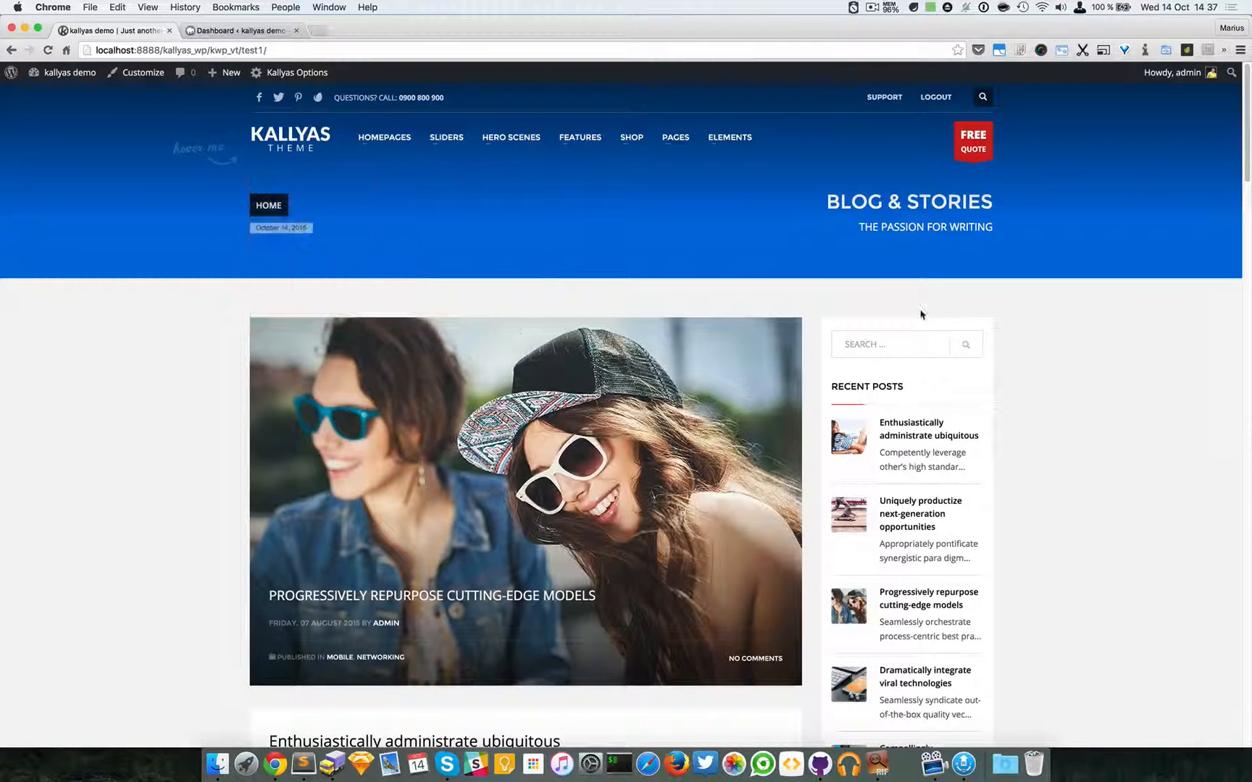
click(510, 138)
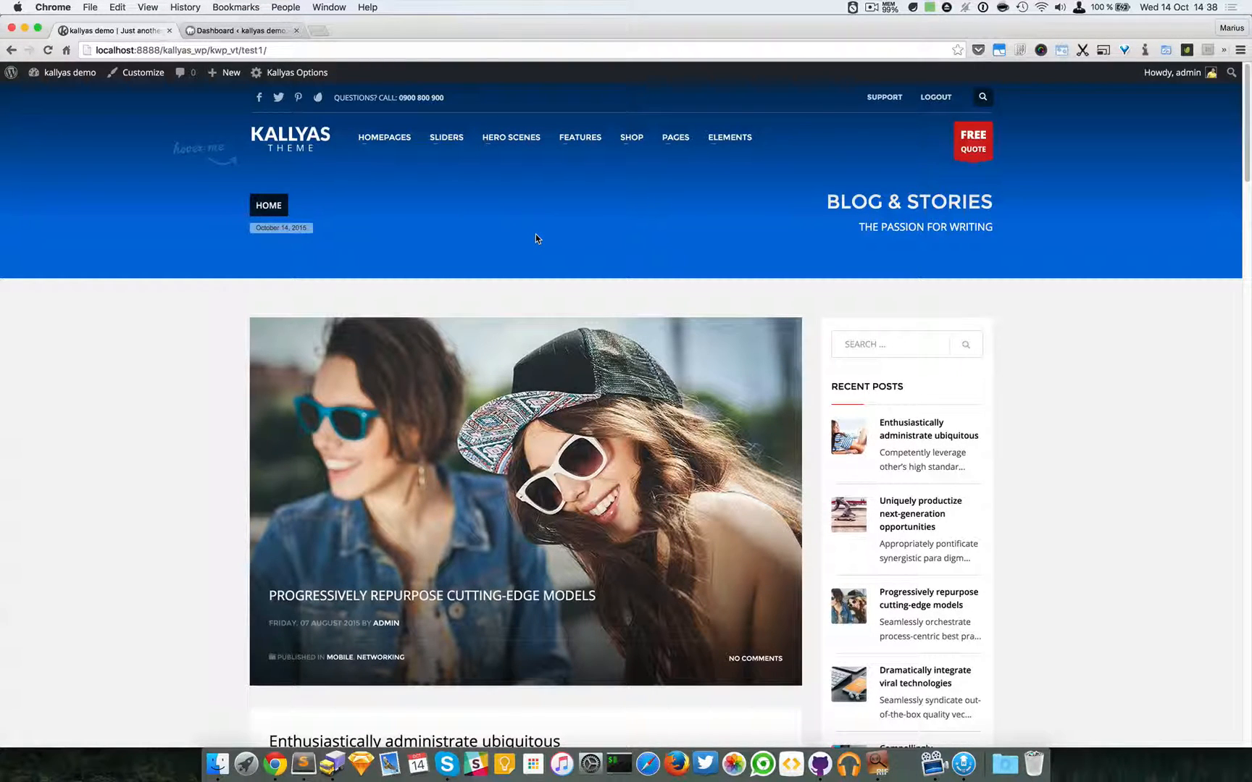
Open the Simple Boxes hero demo and launch 'Edit with page builder'
click(511, 138)
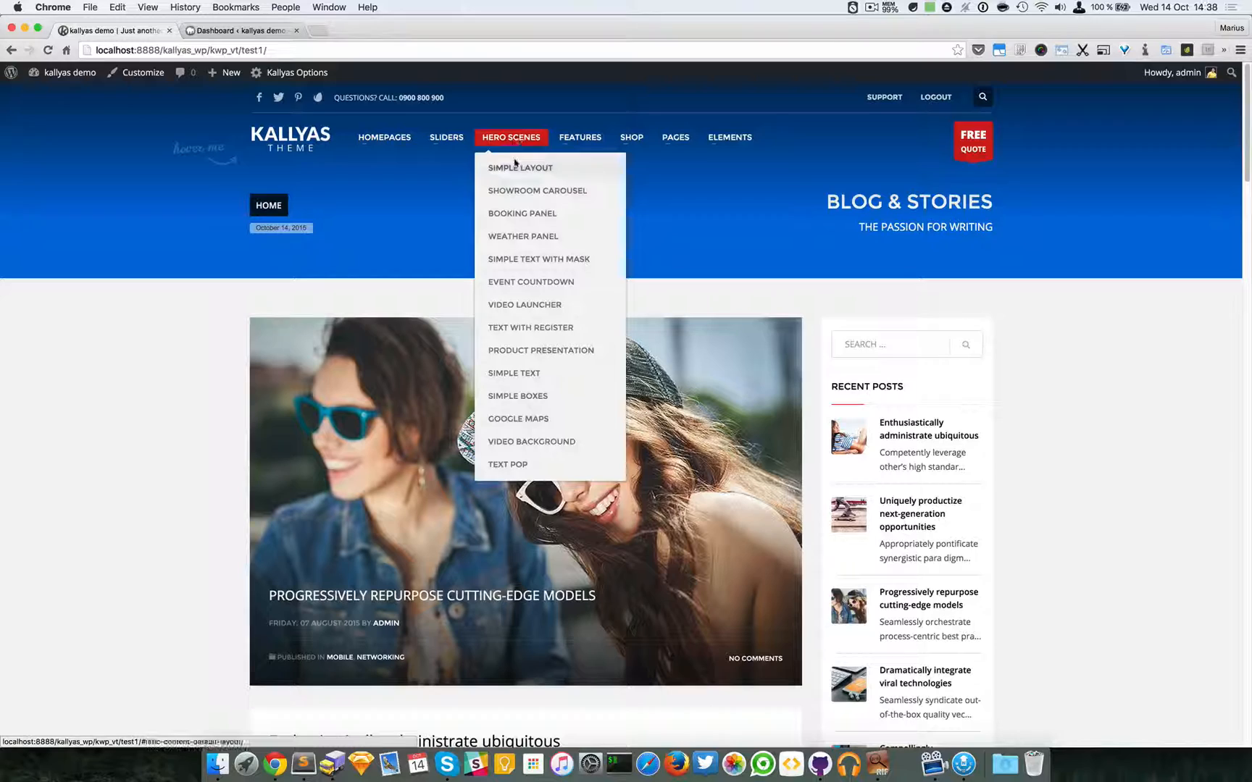
click(517, 396)
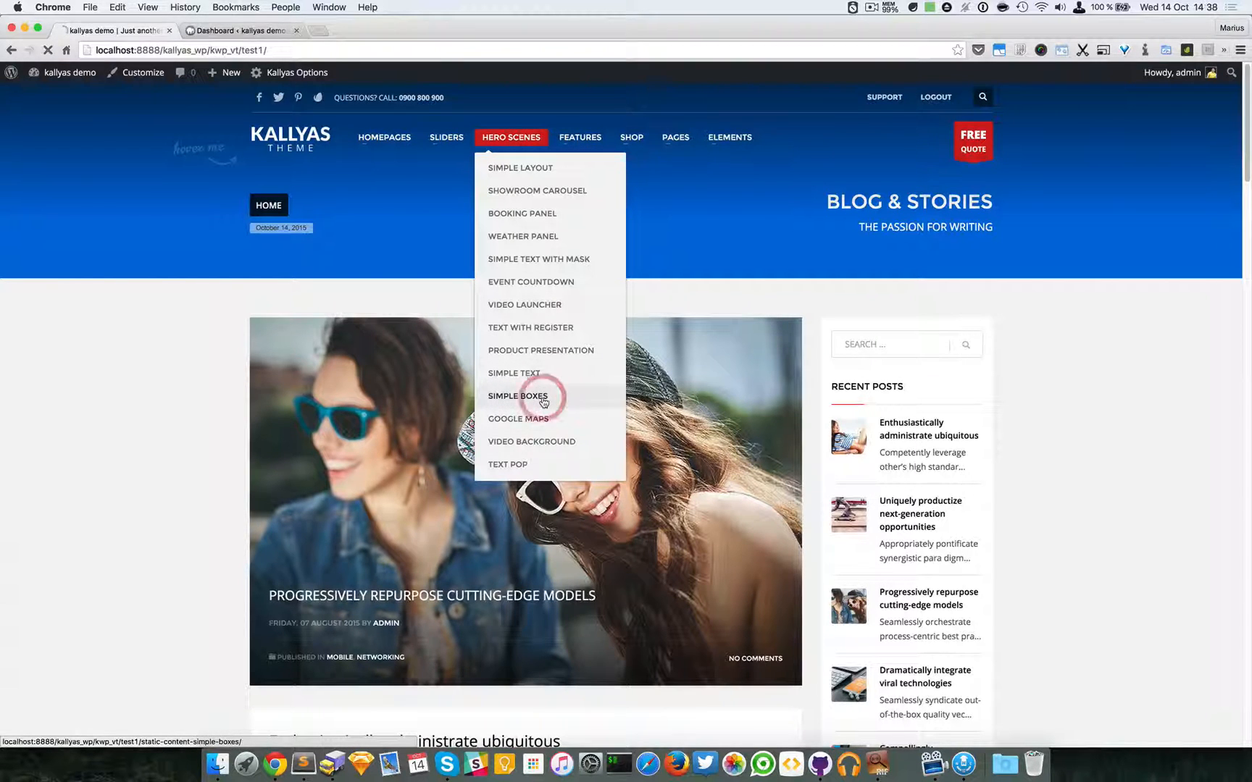
click(516, 396)
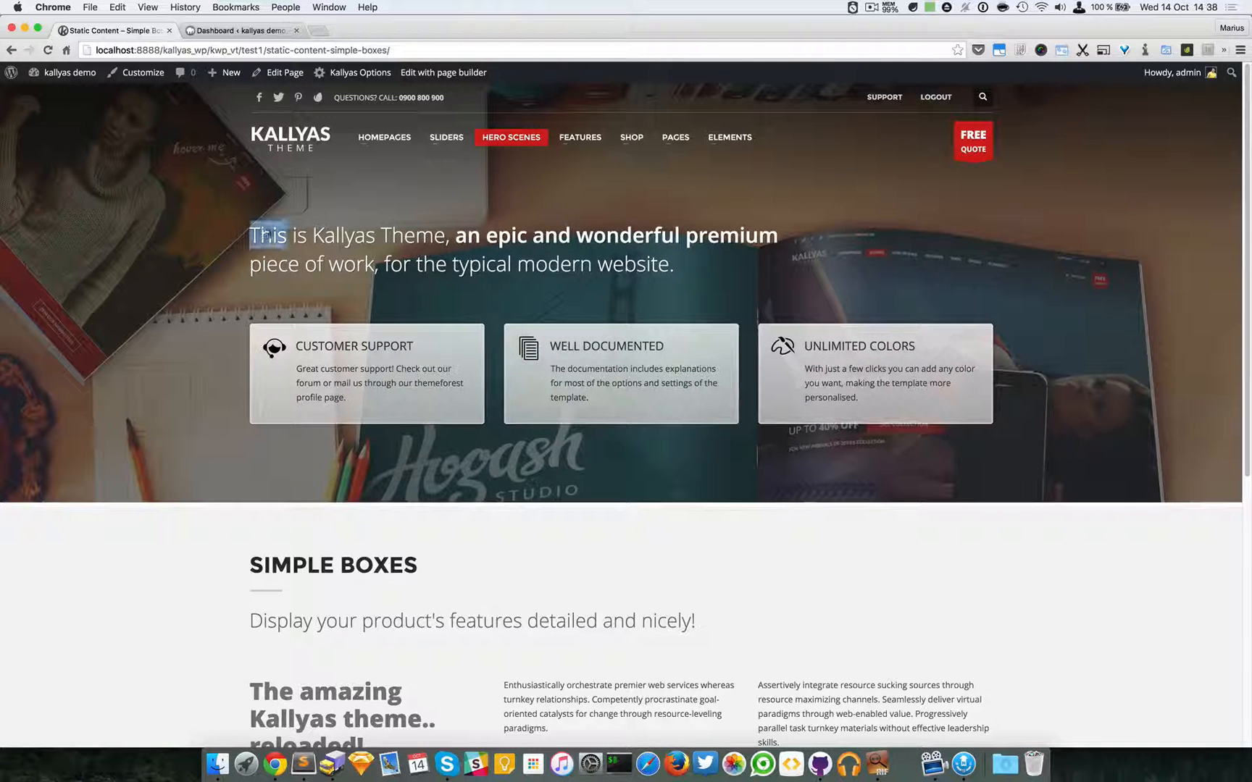
drag(251, 235, 673, 264)
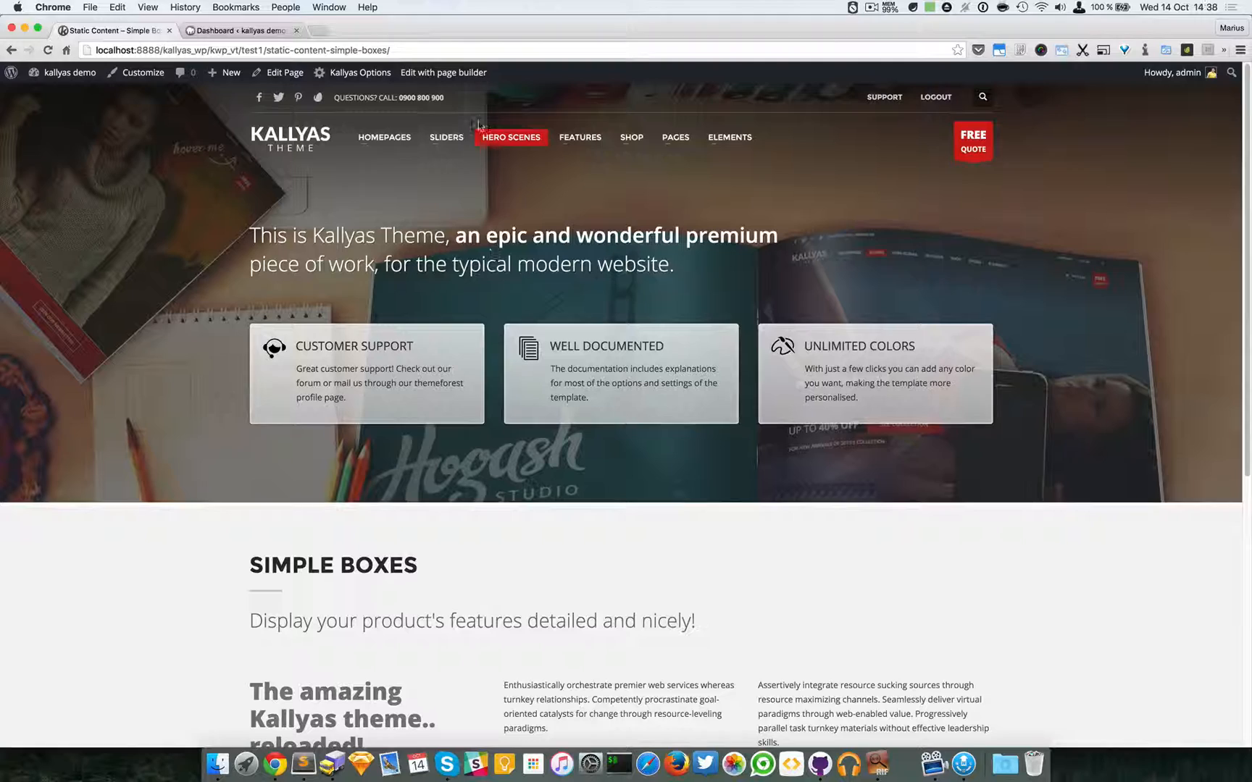
click(443, 73)
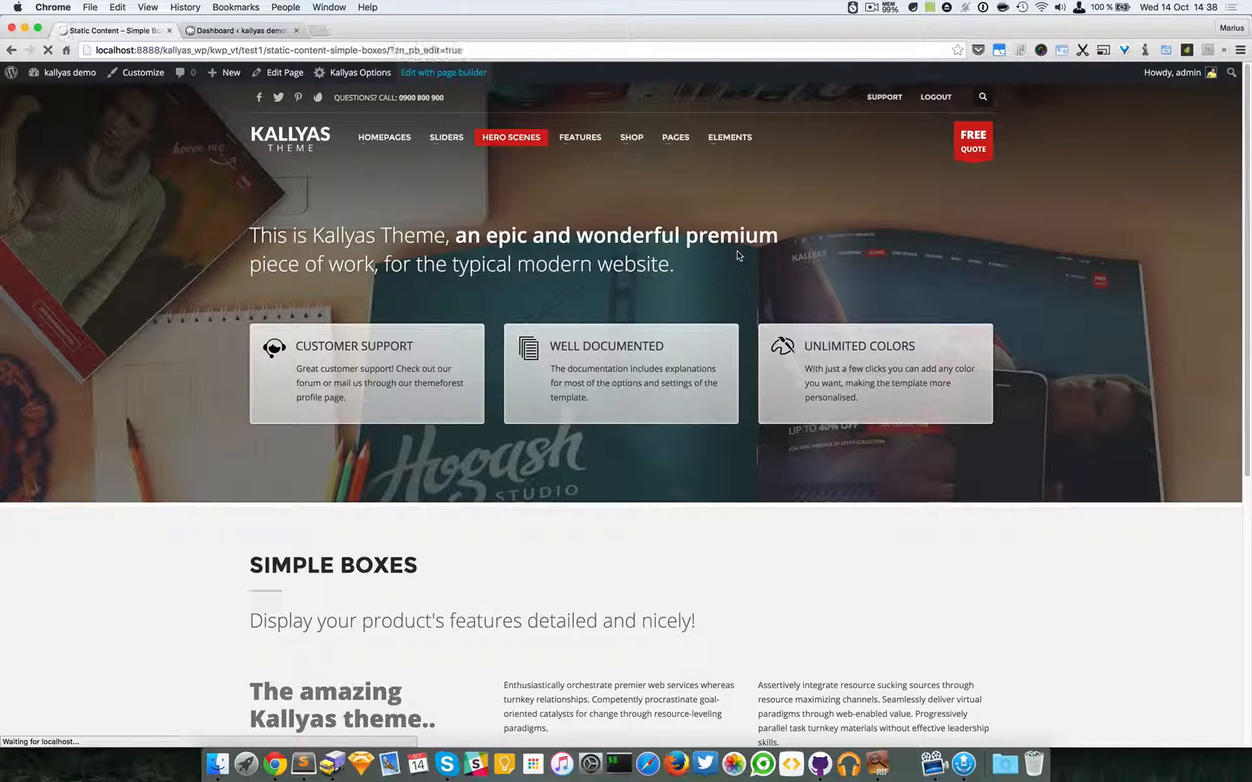
Open the STATIC CONTENT – Boxes options panel from its toolbar once the builder loads
click(443, 72)
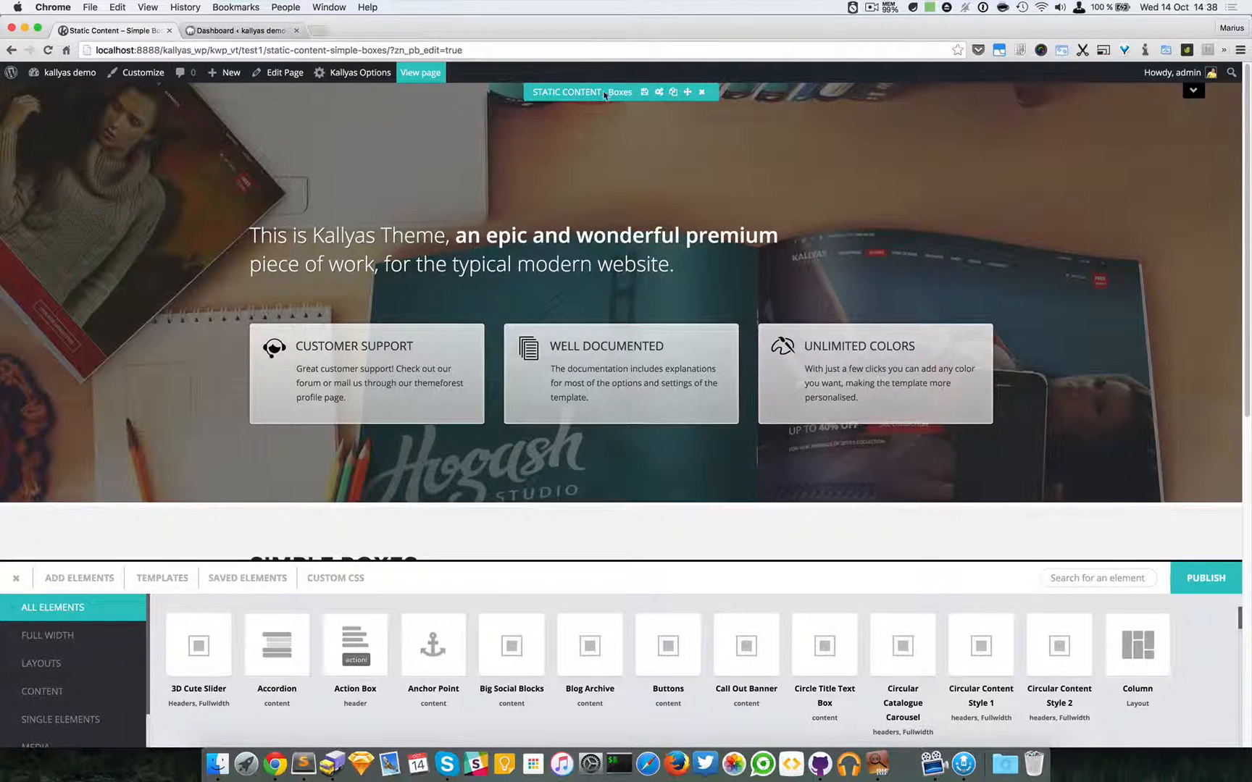
click(658, 92)
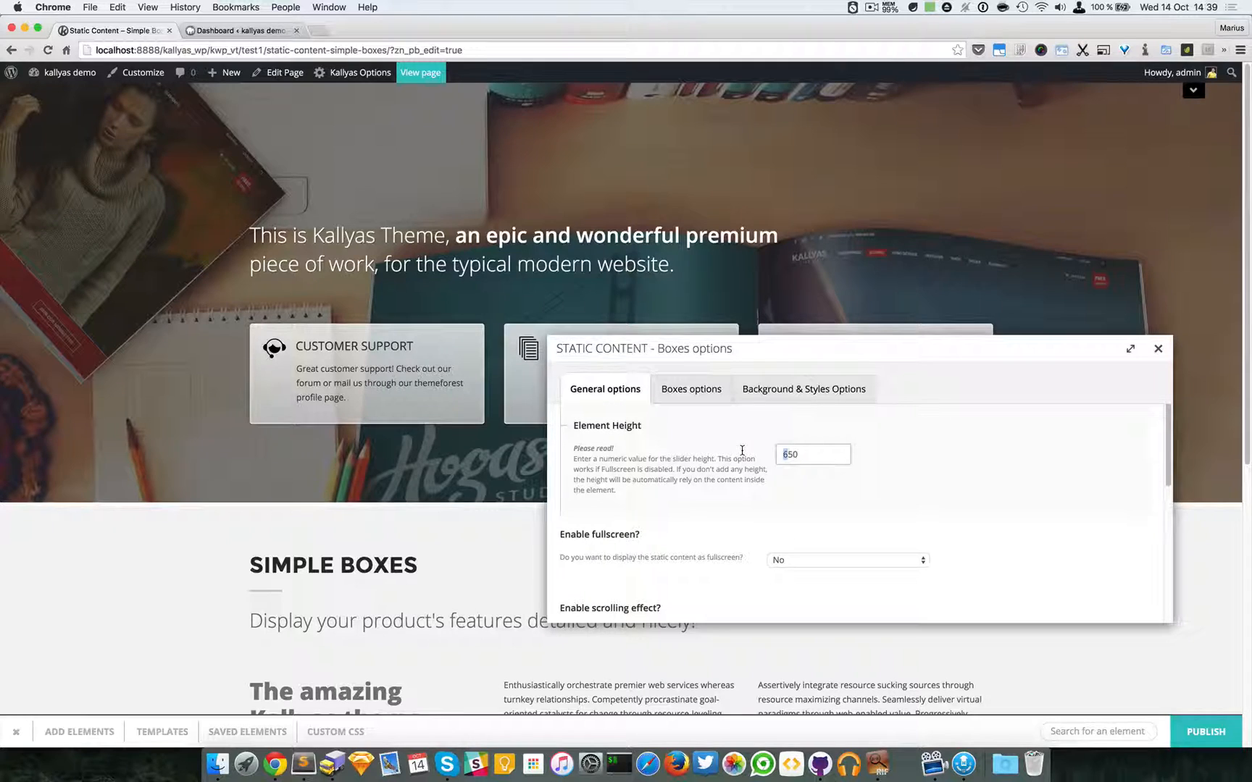
Set the Boxes hero Element Height to 500 and Enable fullscreen to Yes
text(500)
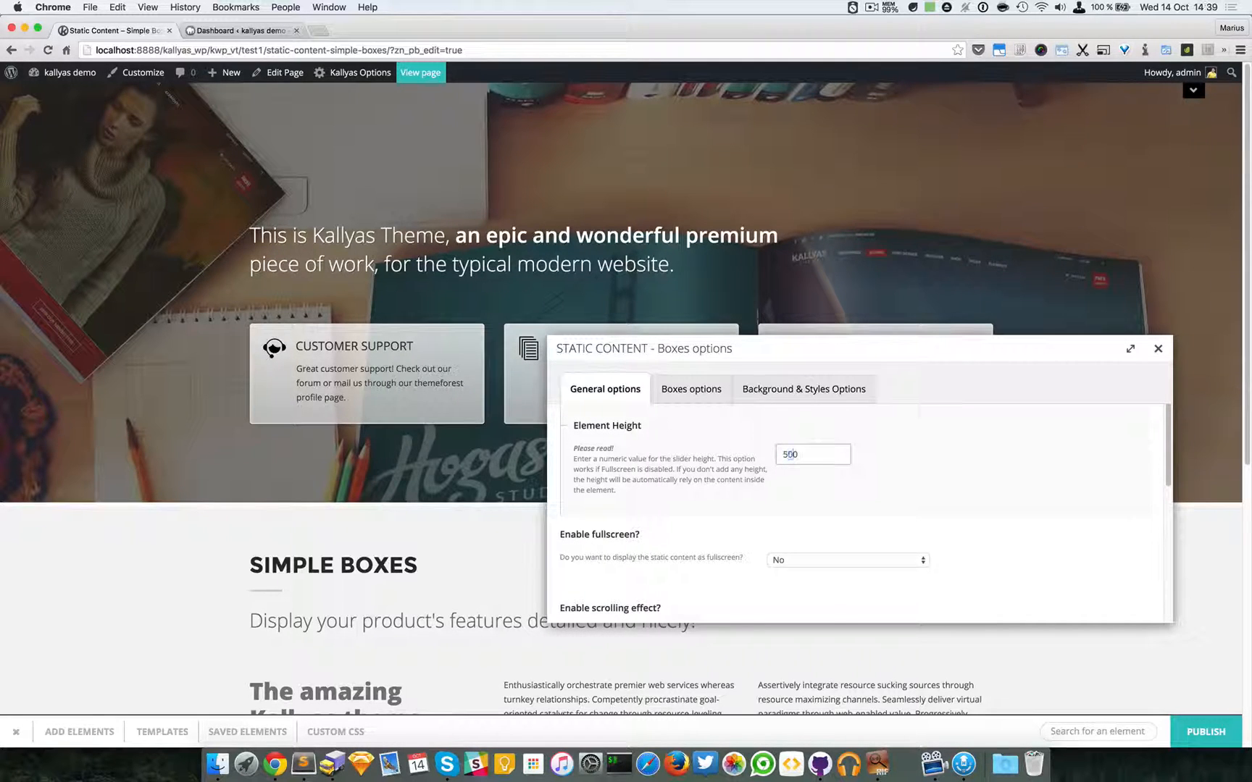
click(1158, 350)
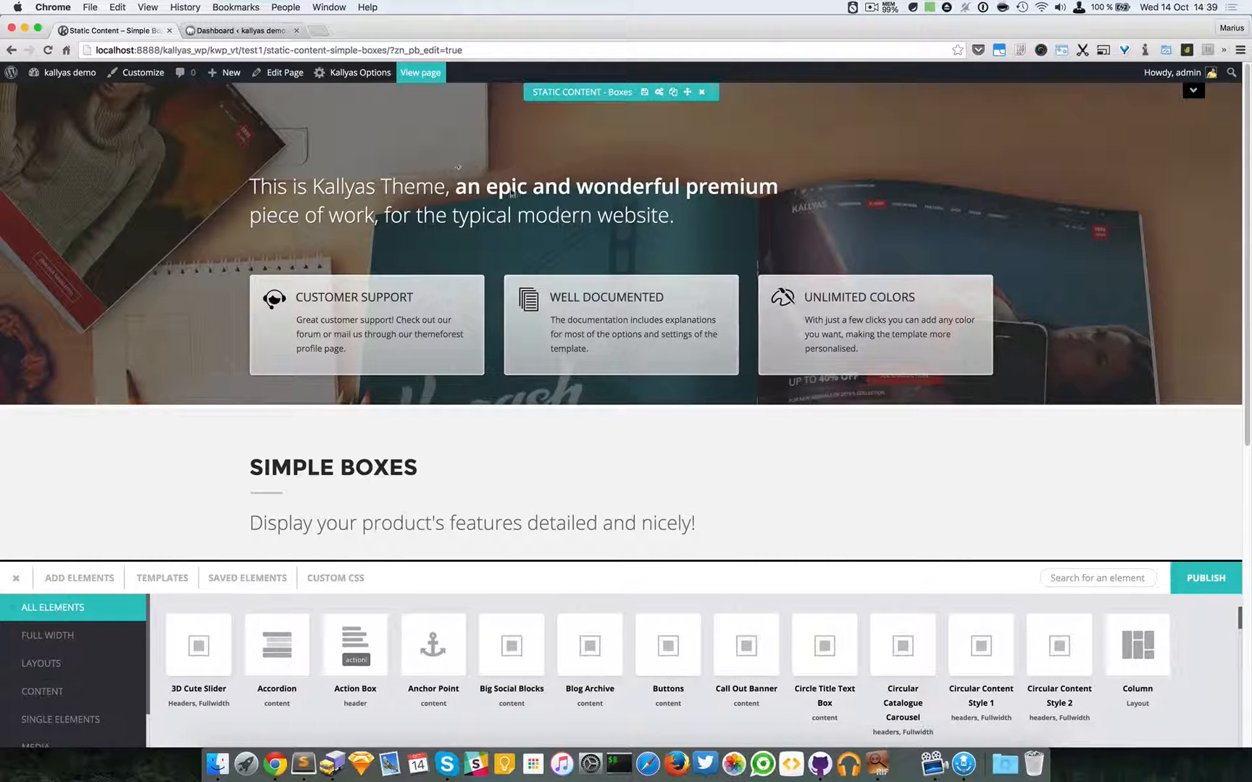
click(659, 92)
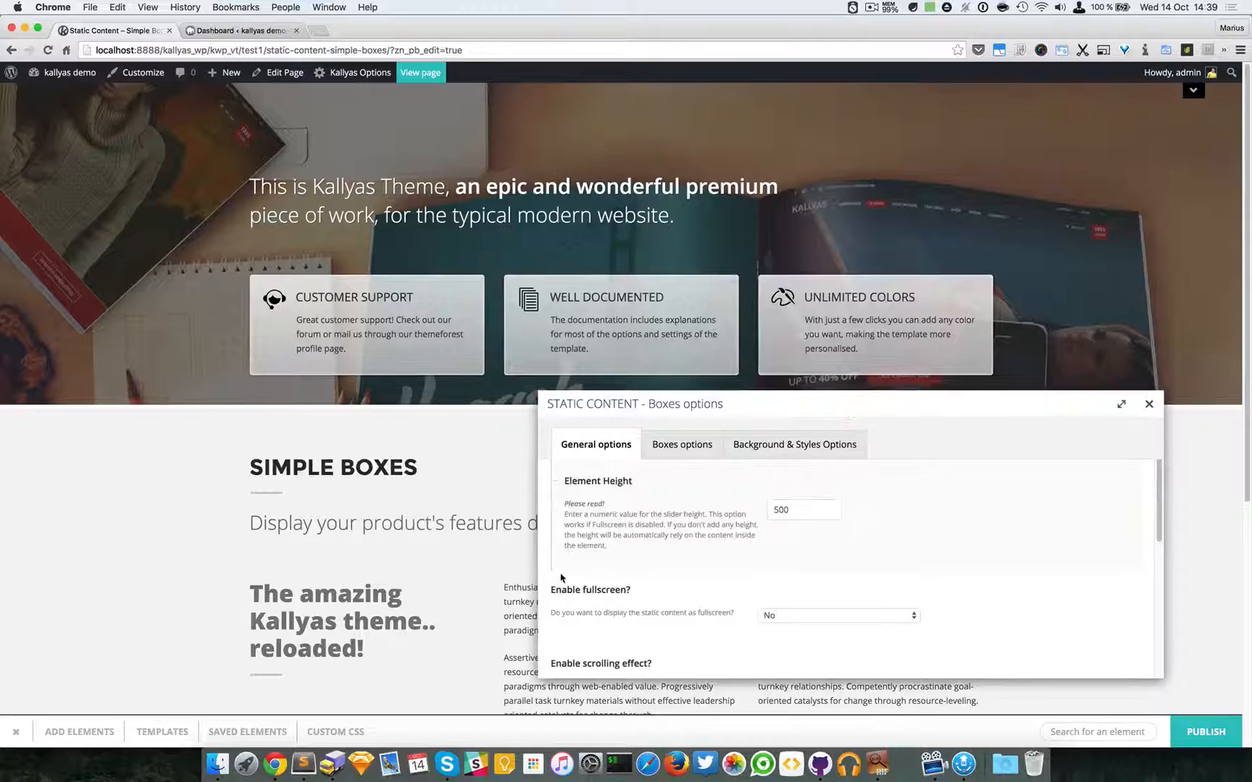
click(837, 616)
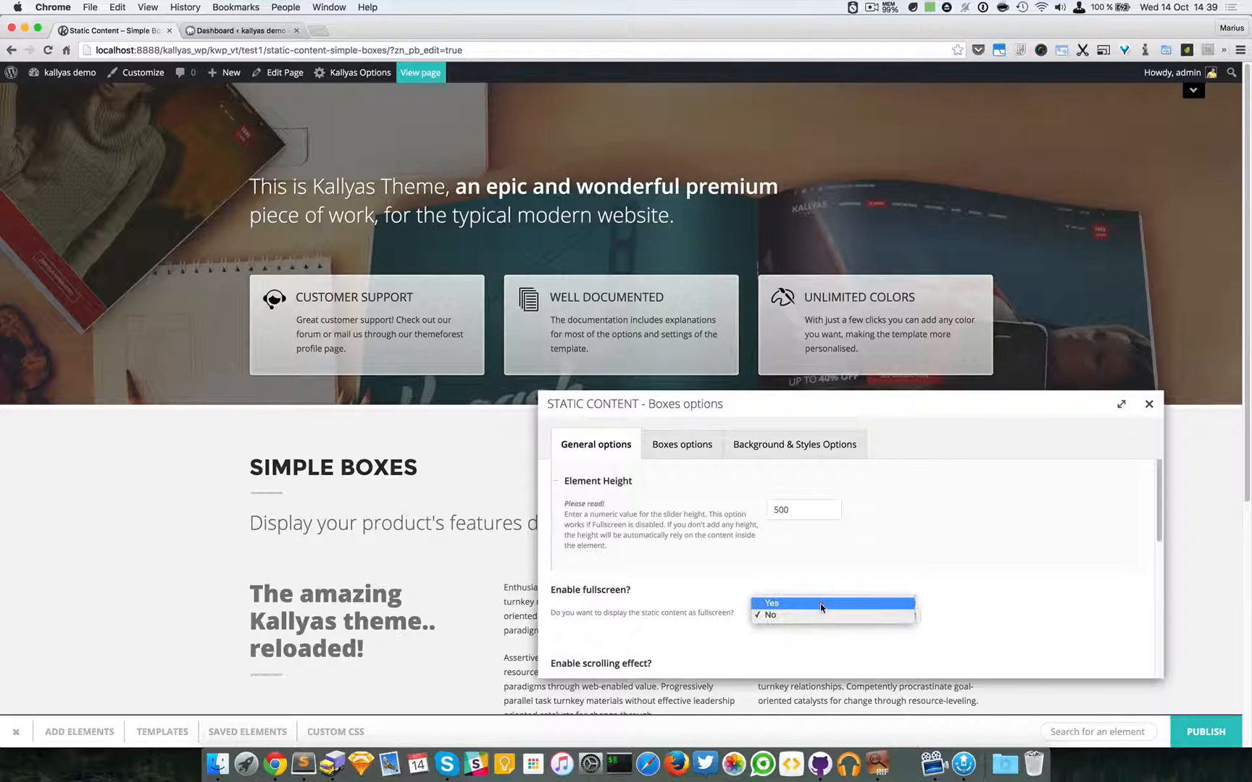
click(831, 603)
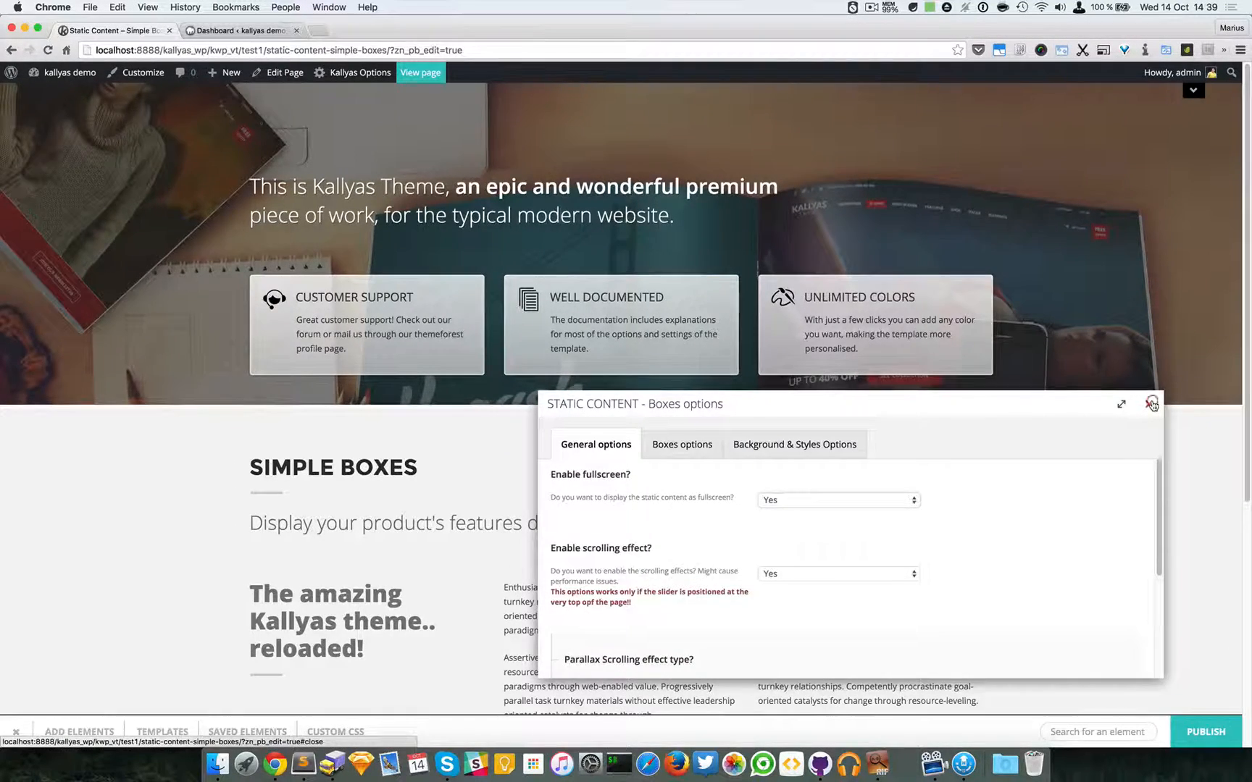
click(1151, 404)
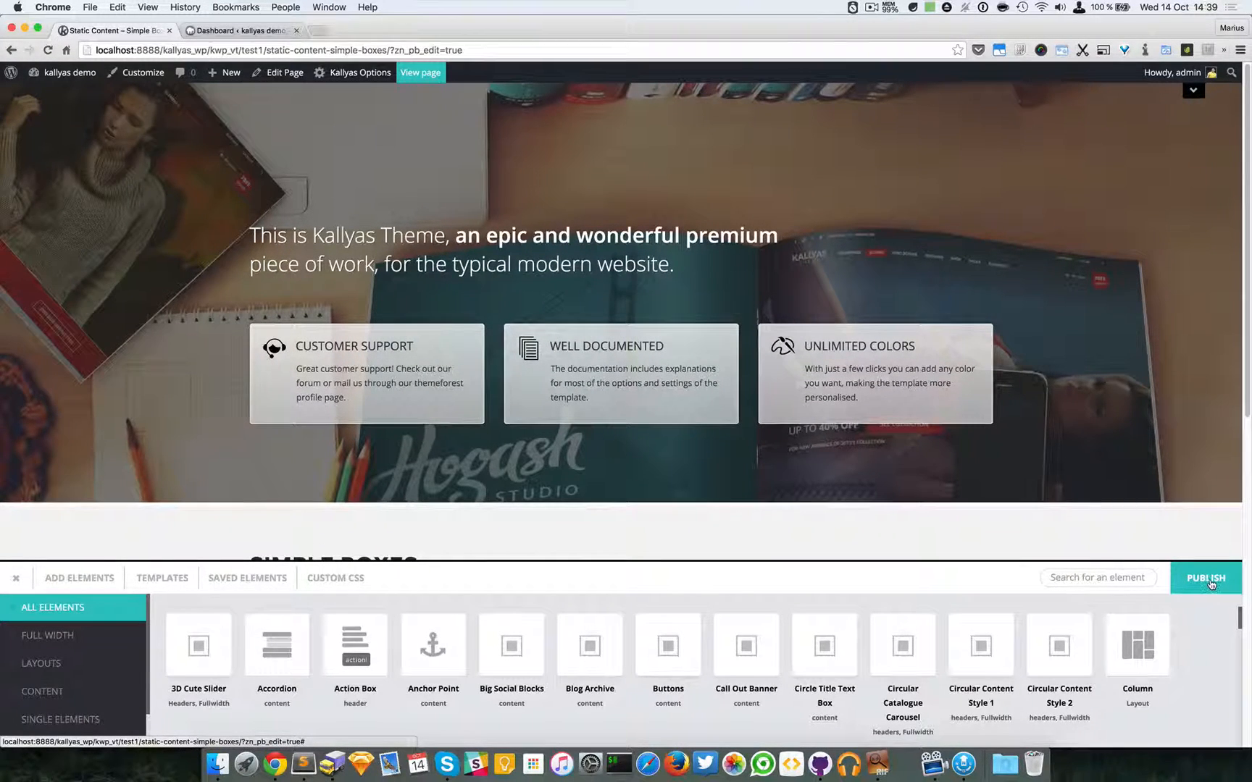
Publish the fullscreen hero and reopen the Boxes element's options
click(1205, 578)
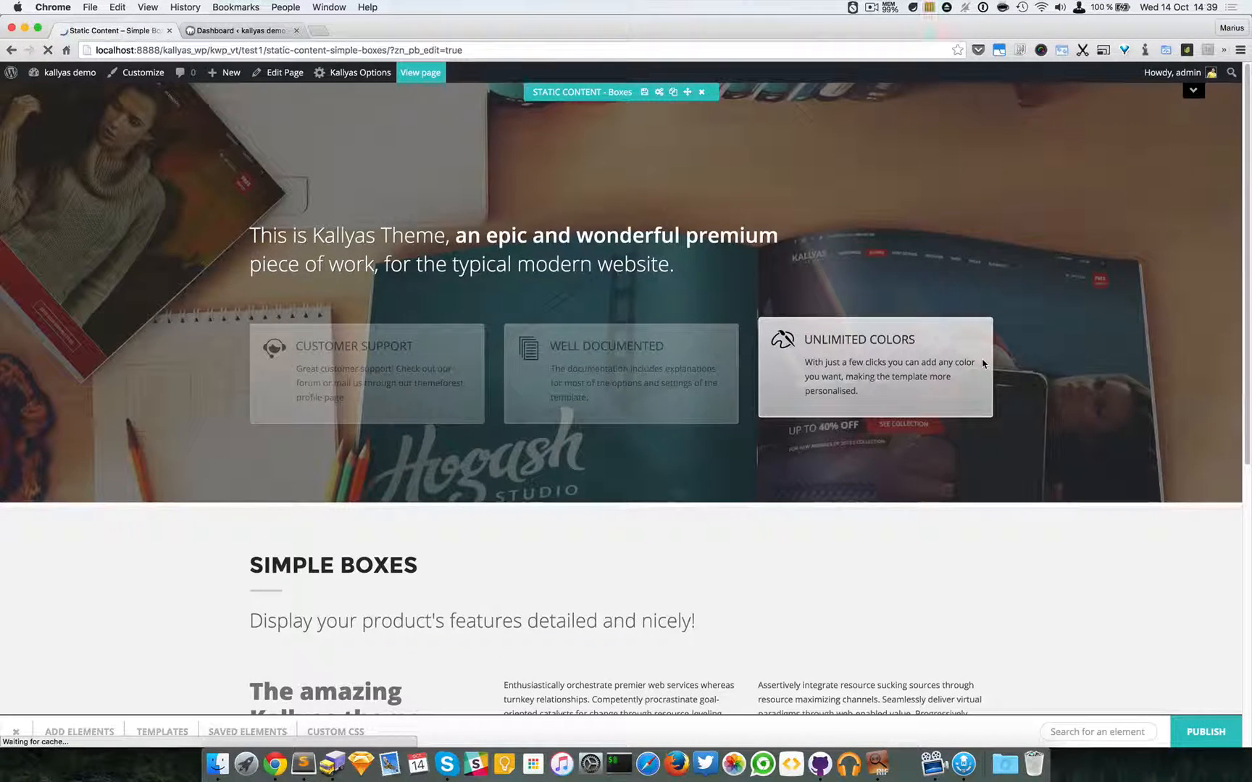
click(78, 578)
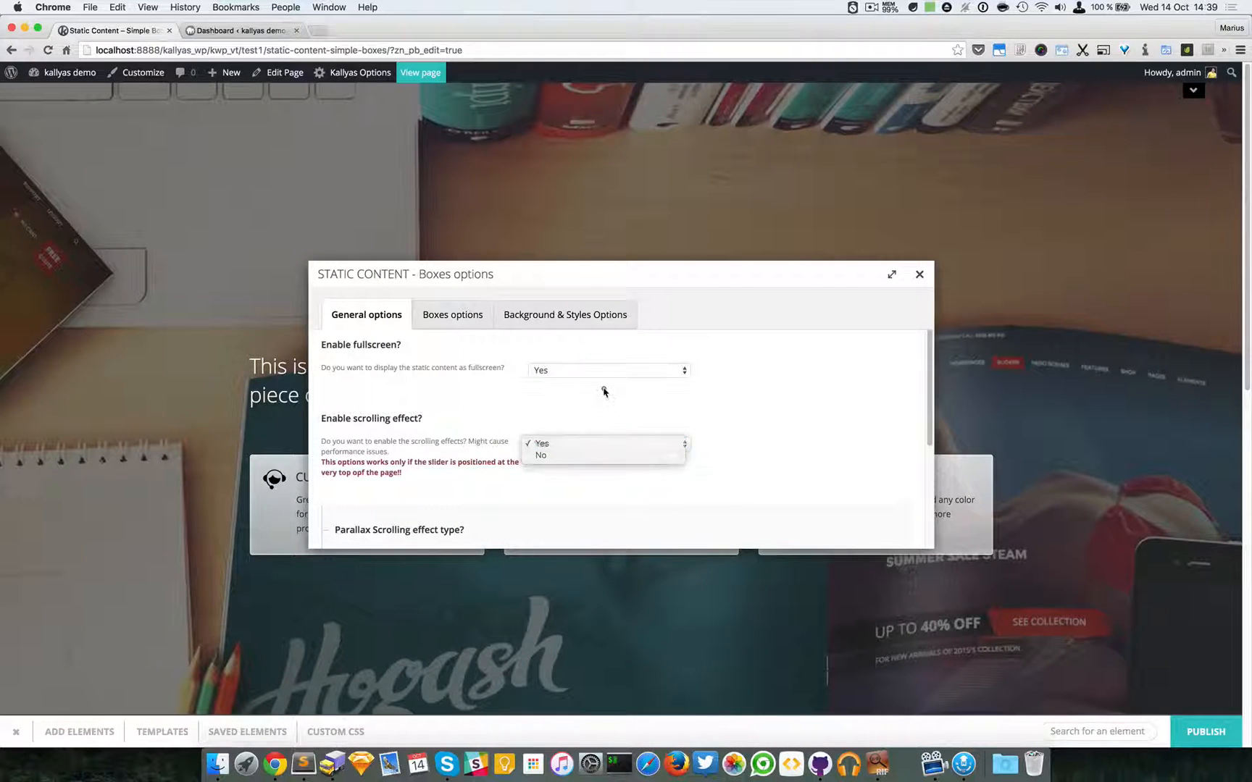
Keep Enable scrolling effect on Yes and set Enable fullscreen back to No
click(540, 455)
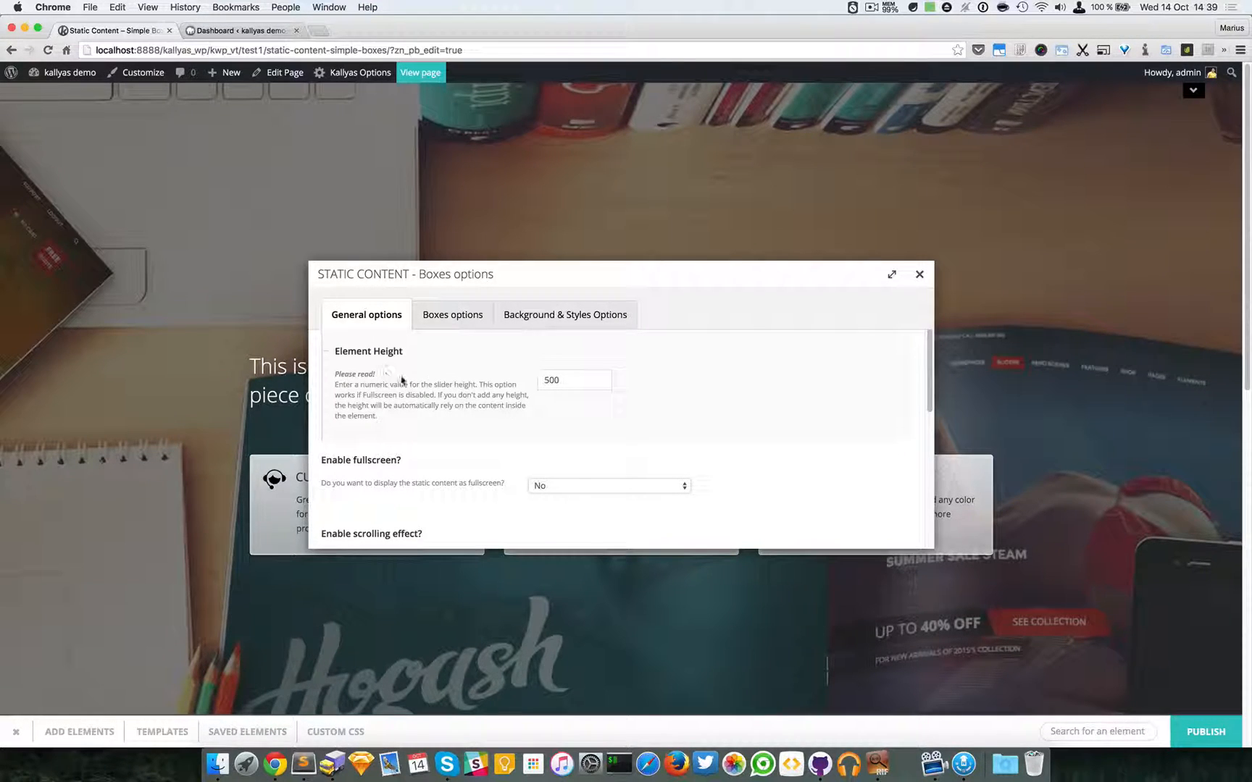
scroll(down, 3)
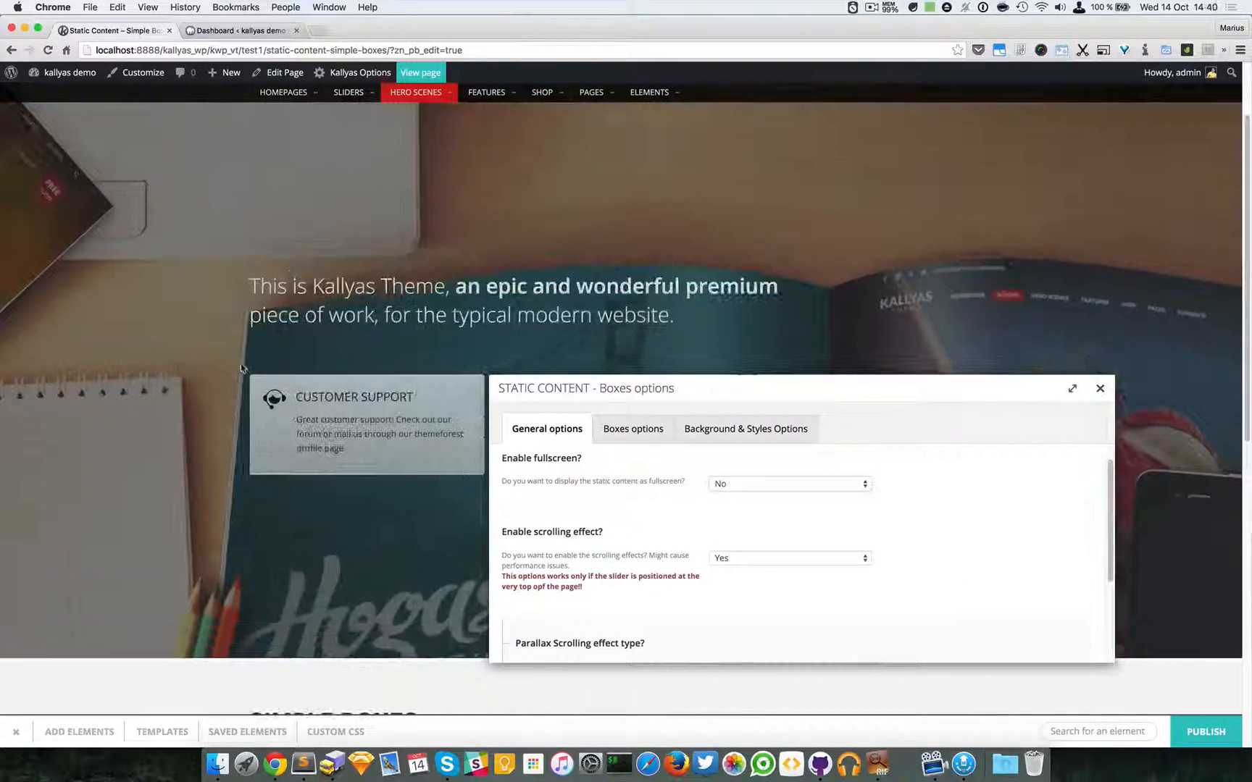
scroll(down, 3)
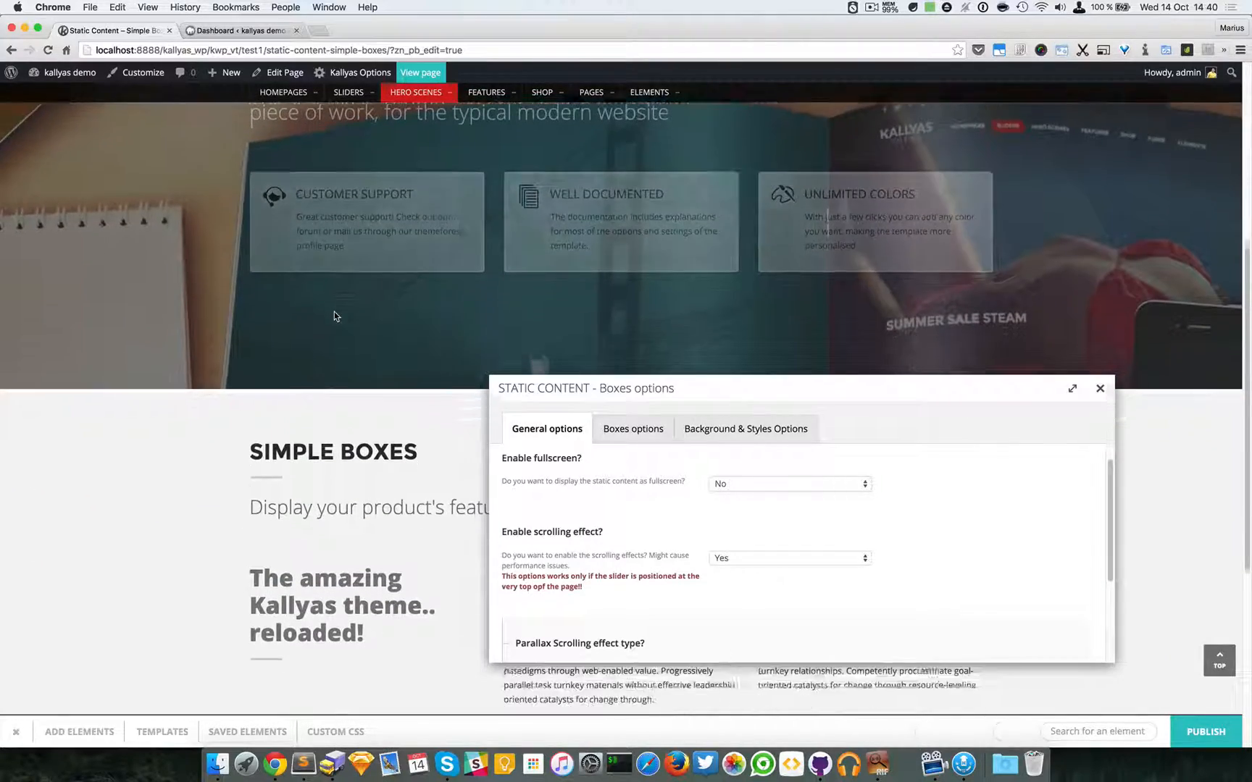
scroll(down, 3)
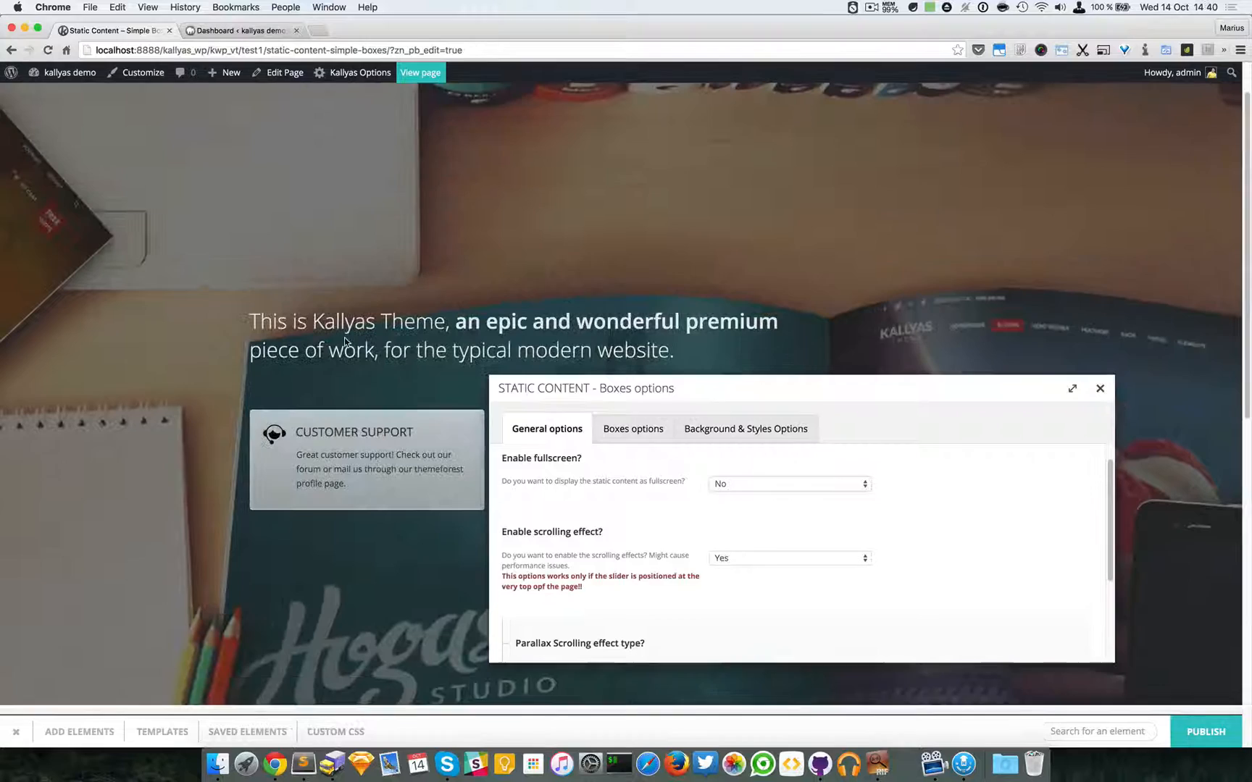
scroll(down, 3)
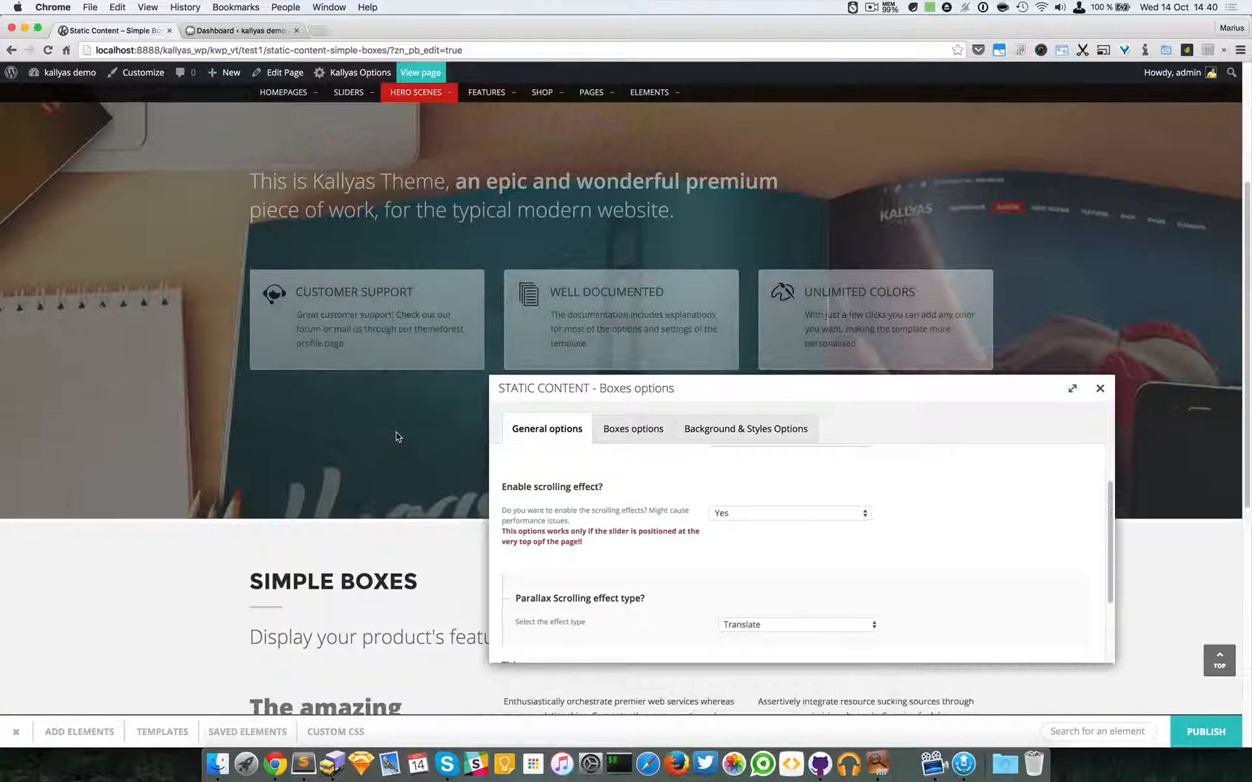
scroll(down, 3)
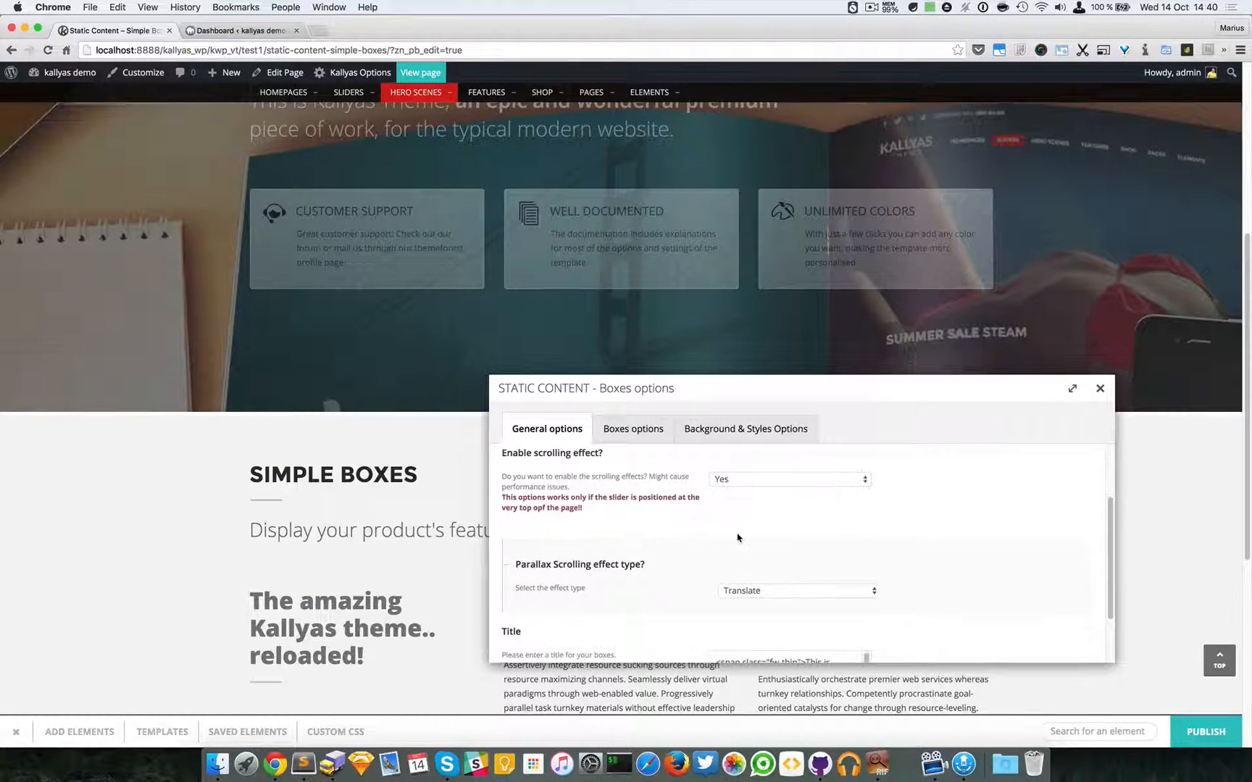
click(797, 592)
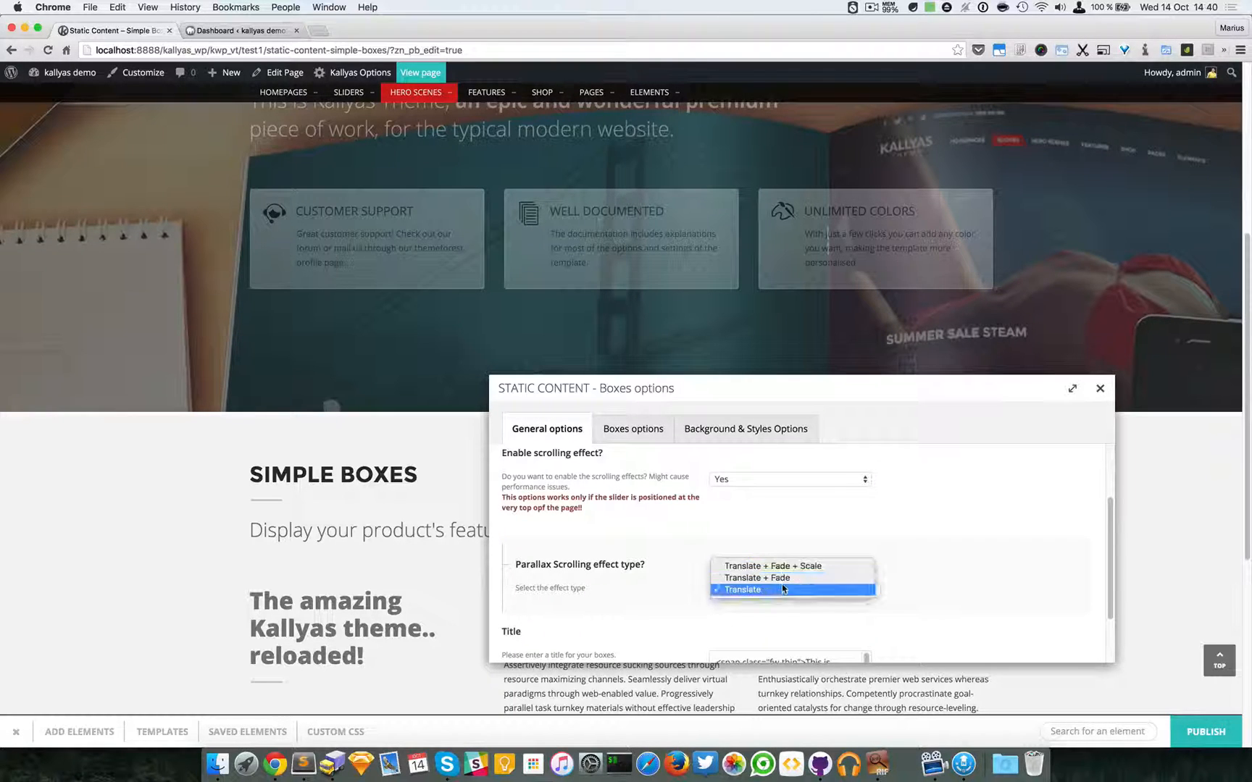
click(743, 589)
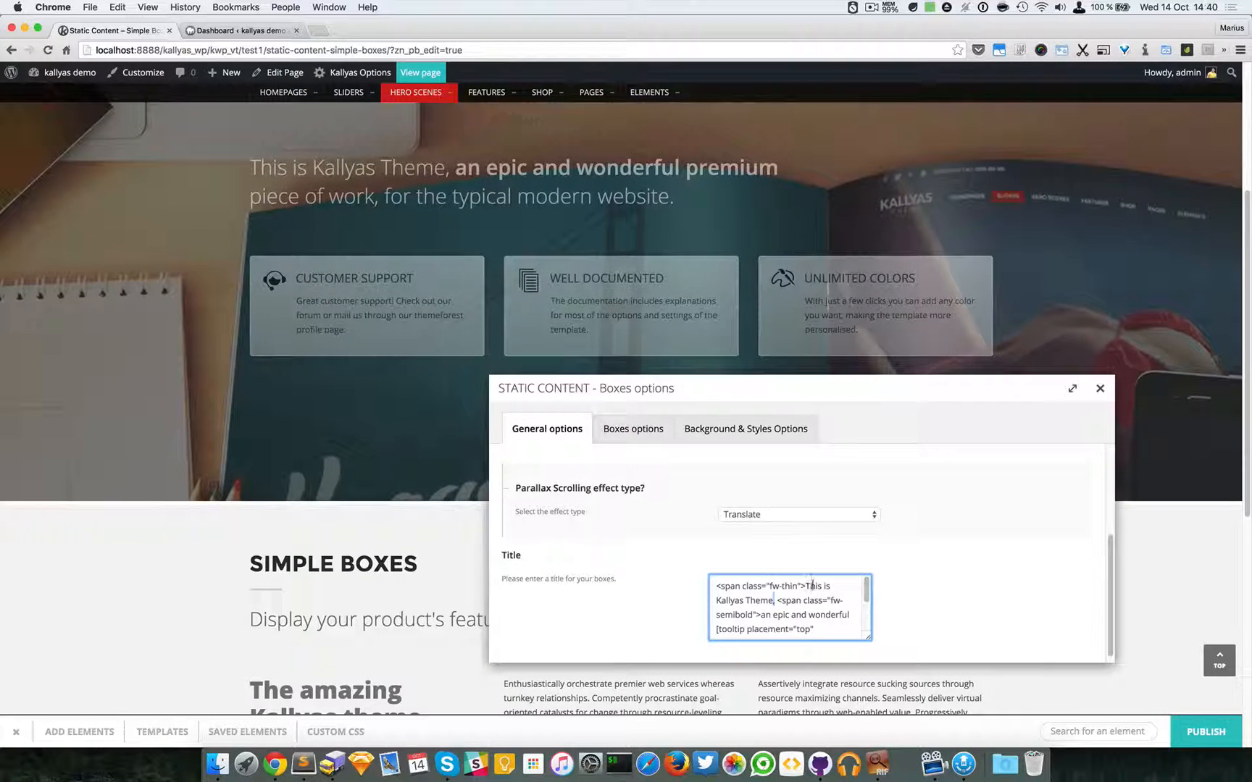
Expand the Title textarea to read its tooltip HTML, then close the Boxes options
double_click(815, 586)
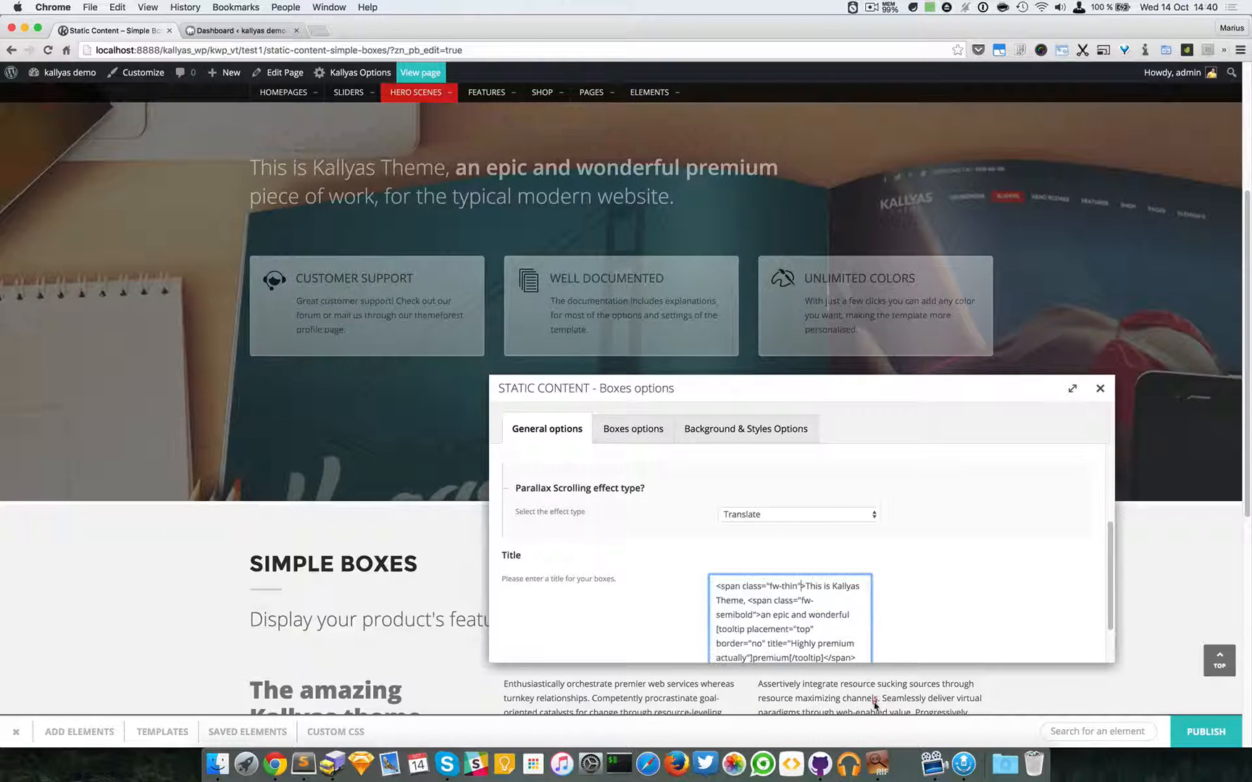
scroll(down, 3)
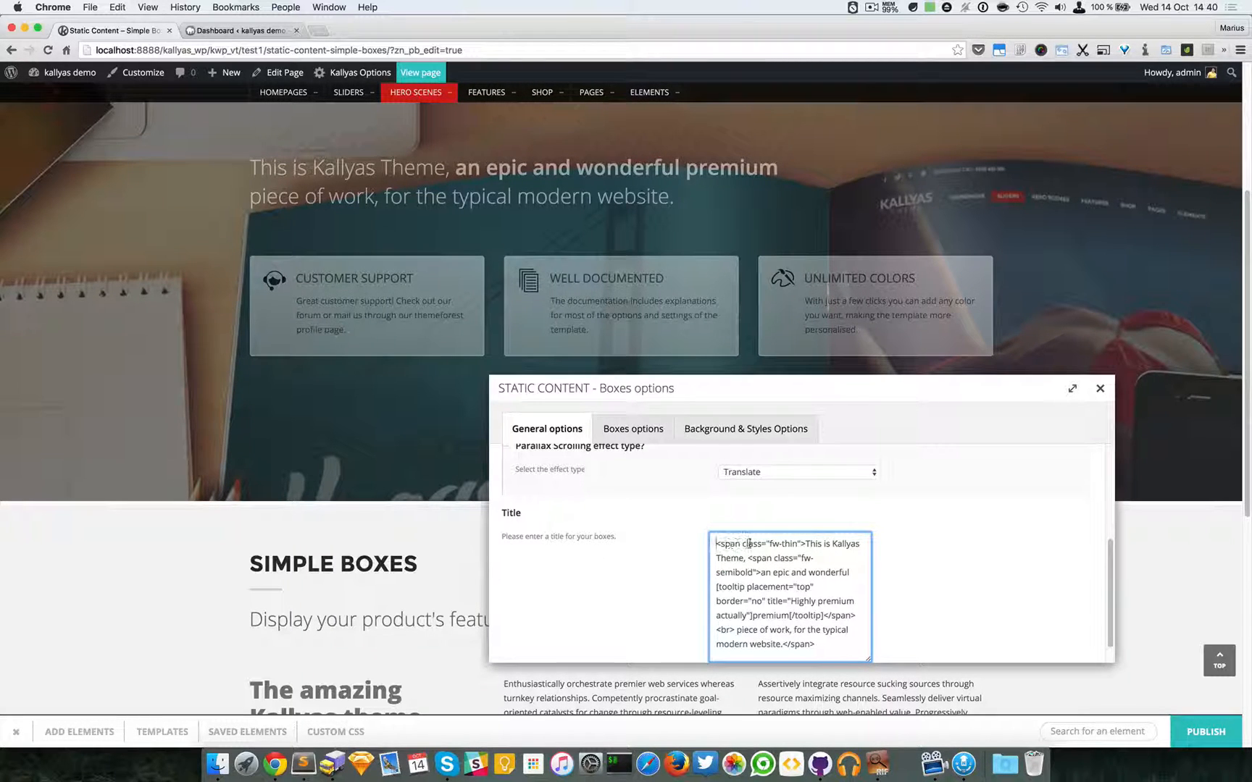
click(787, 546)
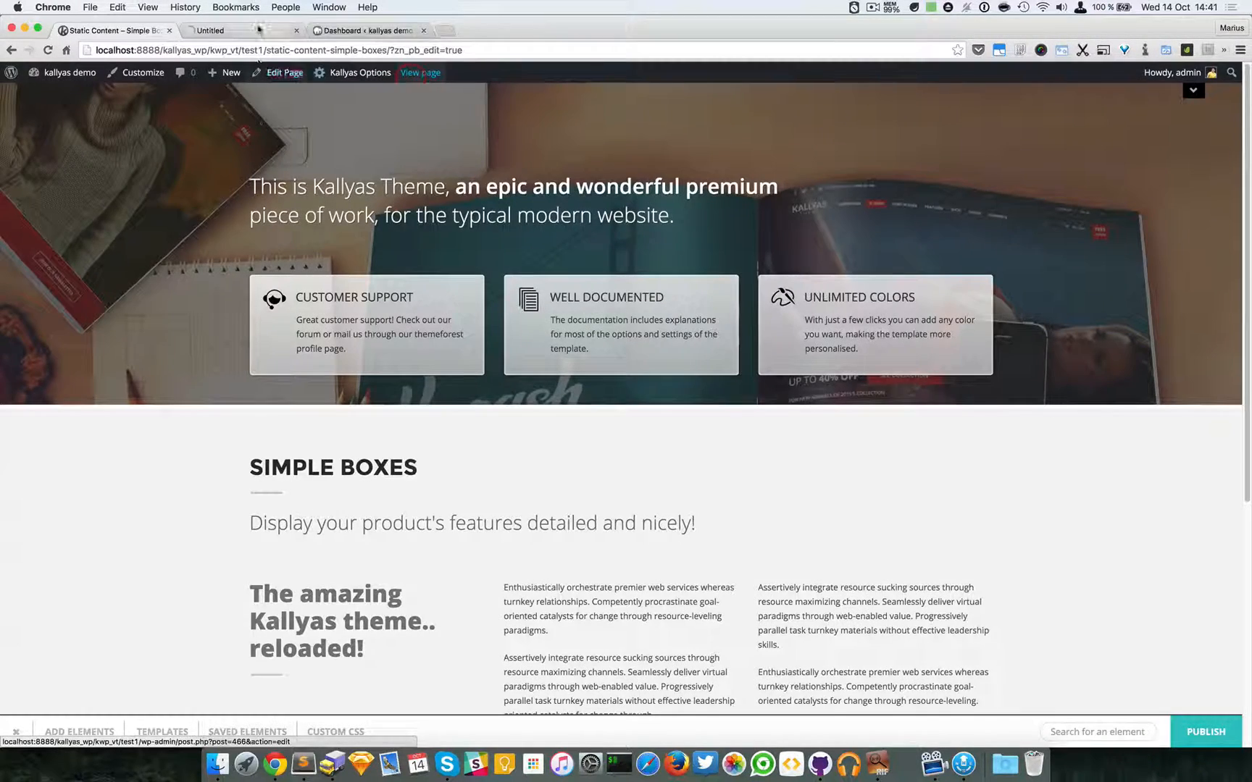
View the live Simple Boxes page in the new tab, then reopen it in the builder
click(420, 72)
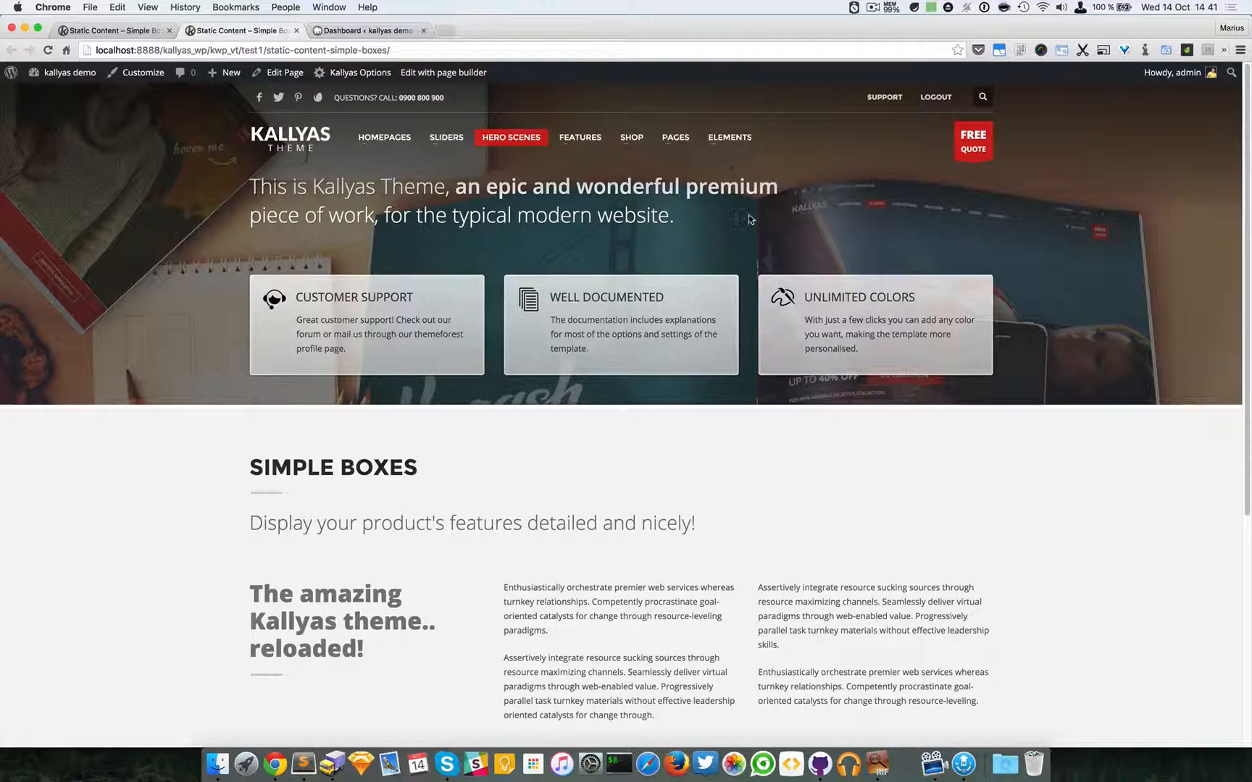
mouse_move(444, 73)
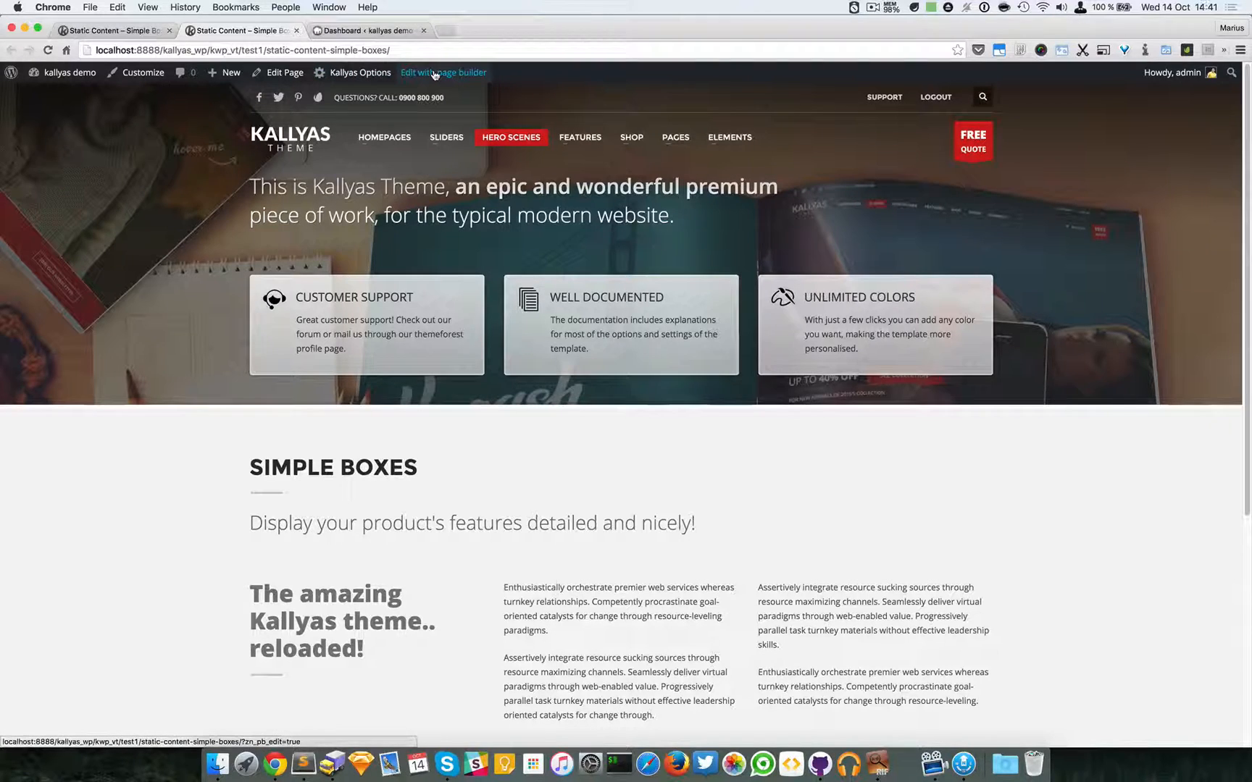
click(443, 72)
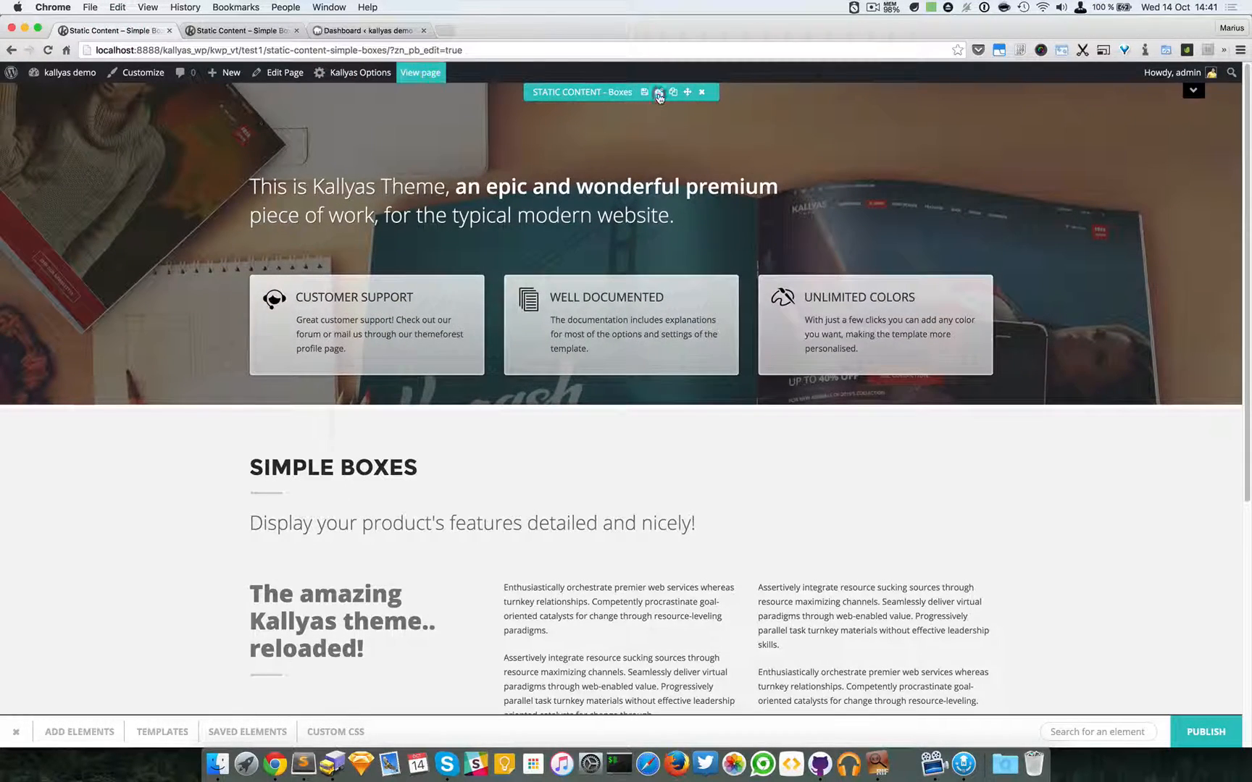
Review the three boxes' titles, images and descriptions, then show Background & Styles Options
click(659, 92)
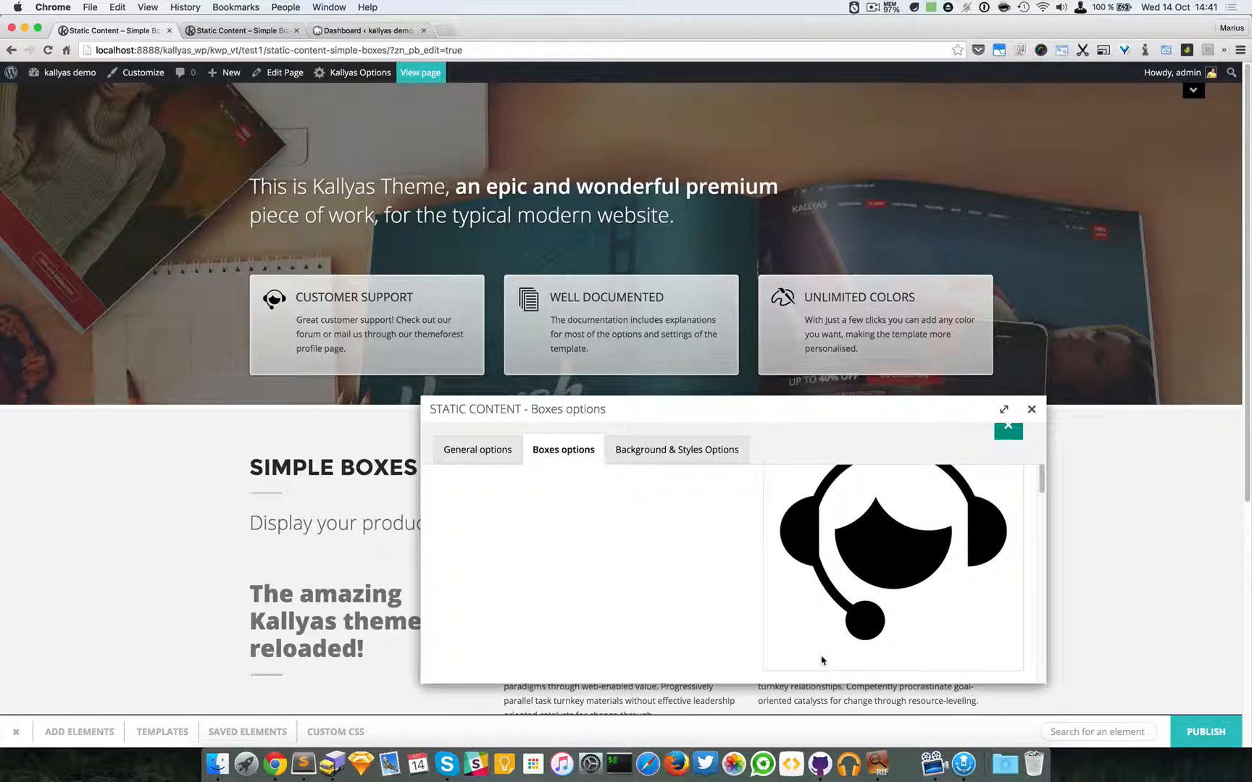
scroll(down, 3)
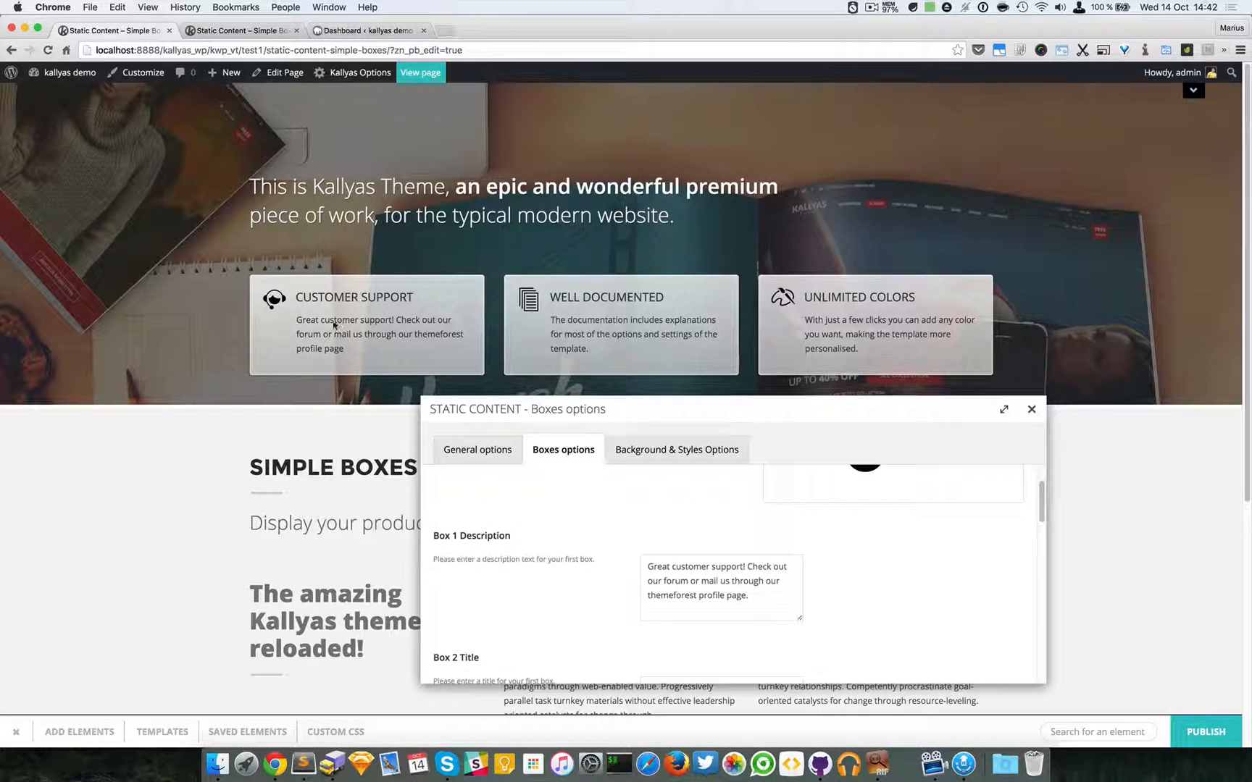
scroll(down, 3)
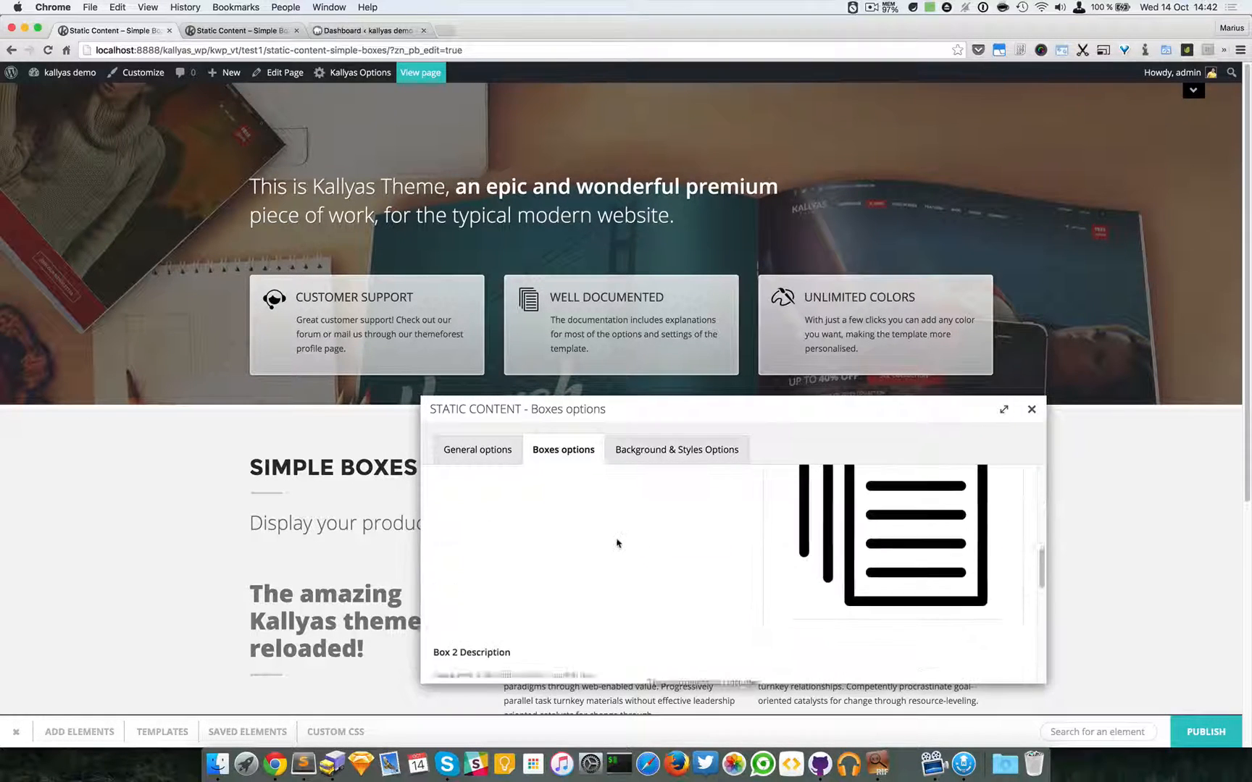
scroll(down, 3)
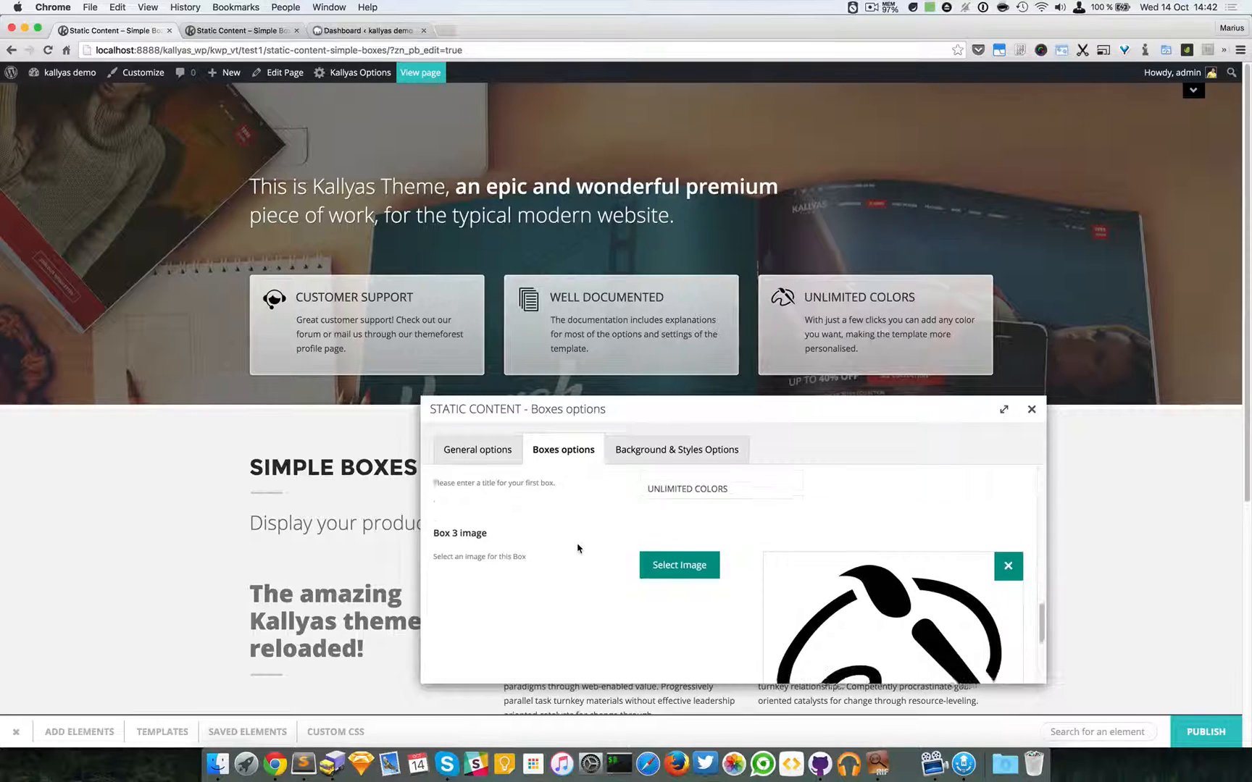
scroll(down, 3)
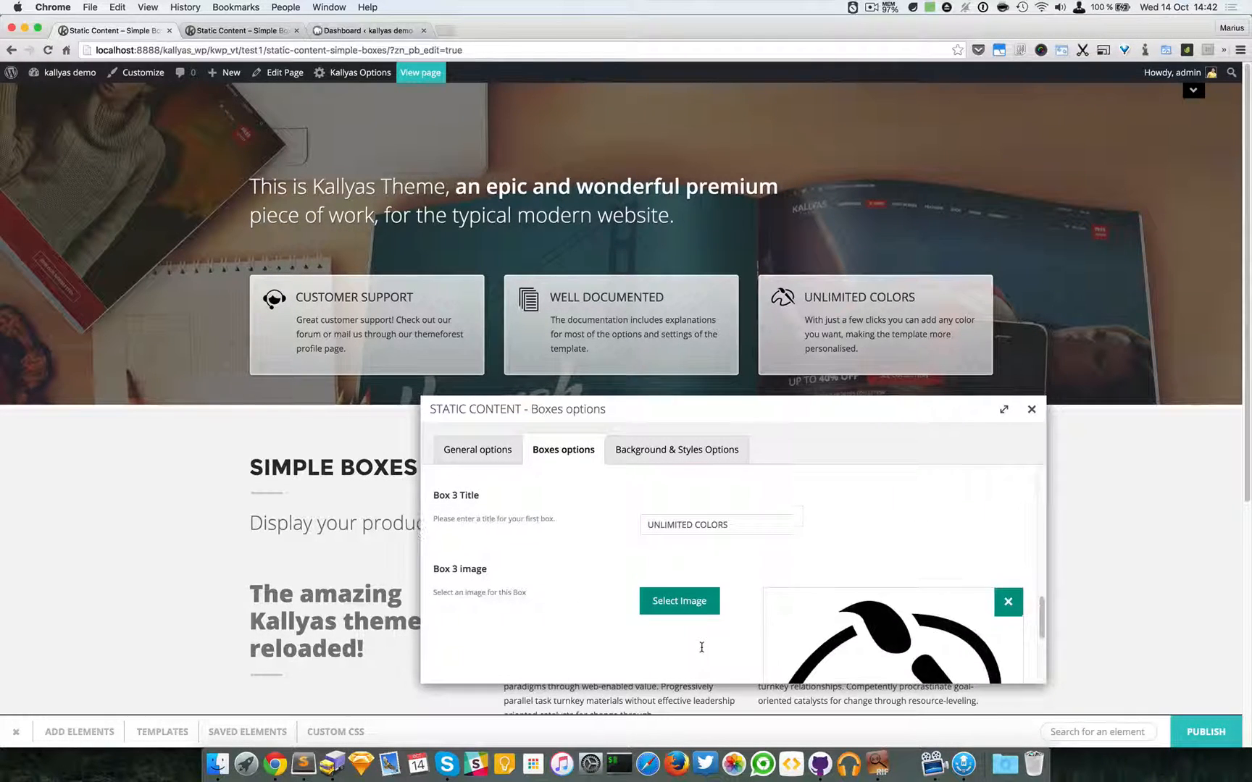
click(675, 449)
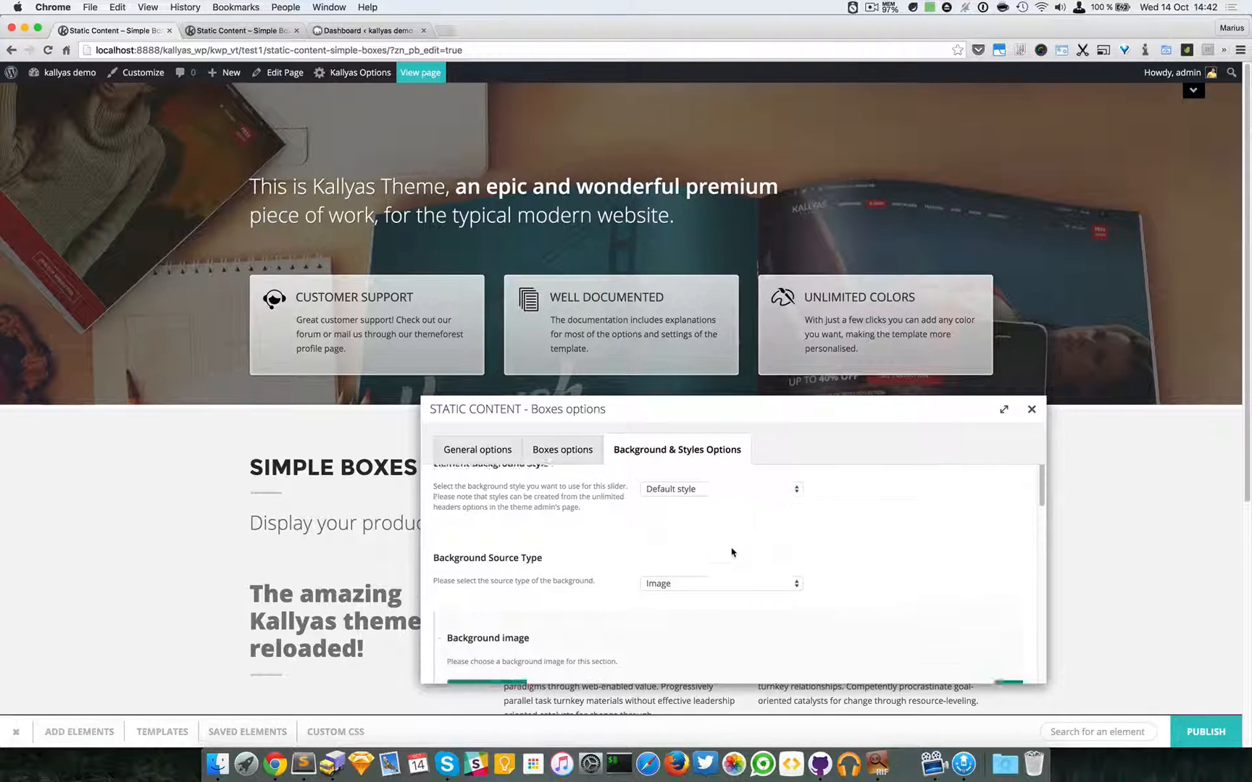
click(718, 583)
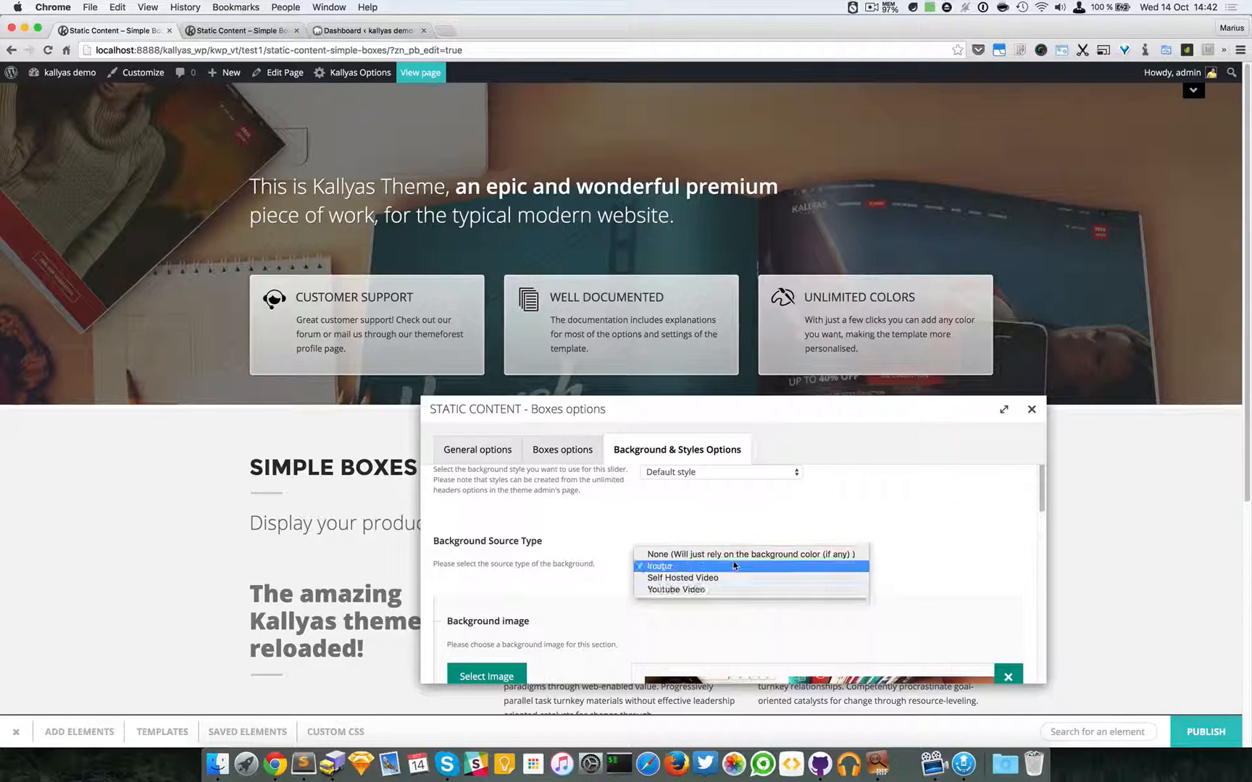
click(658, 566)
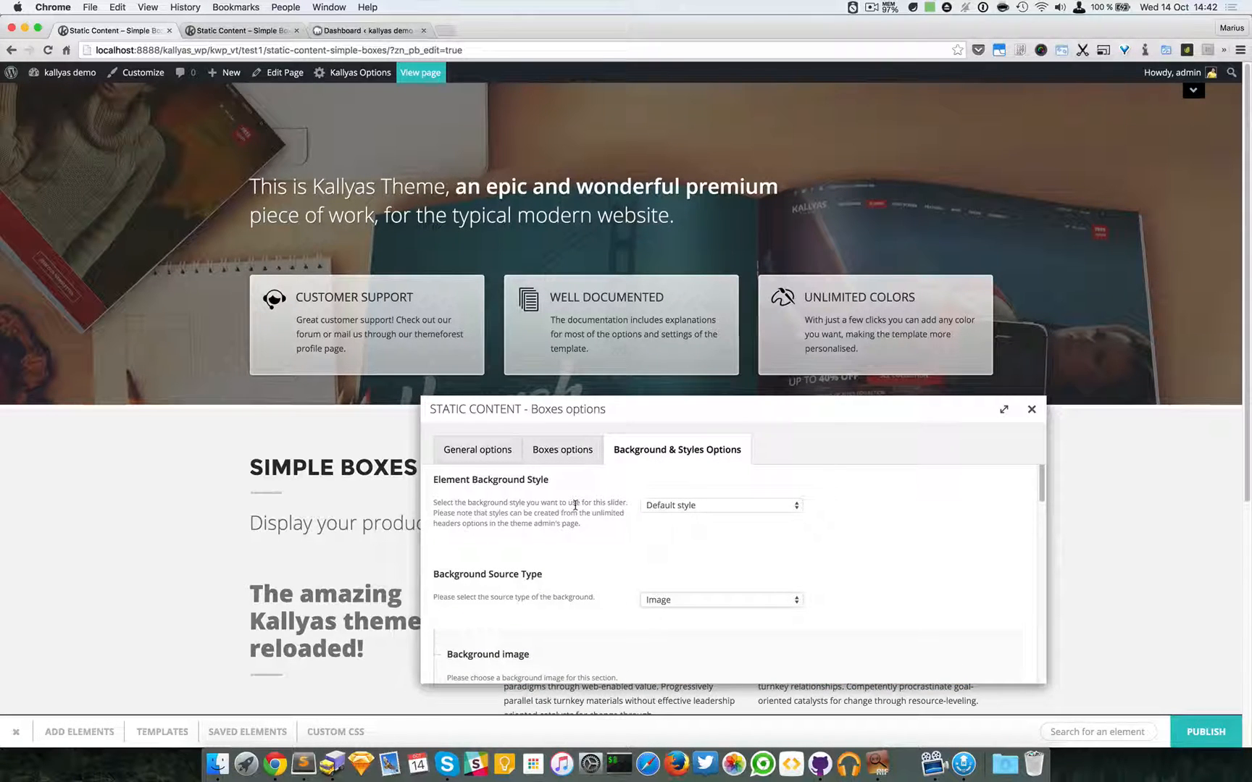
mouse_move(659, 522)
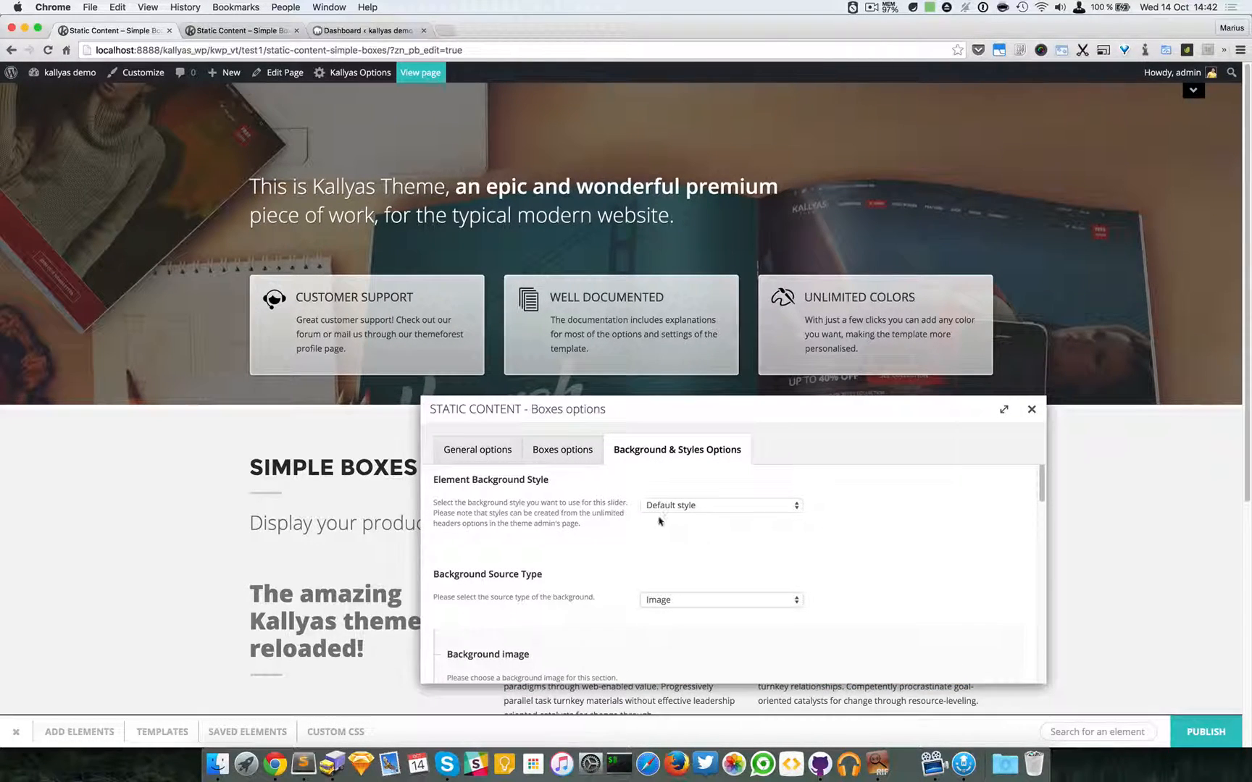
scroll(down, 3)
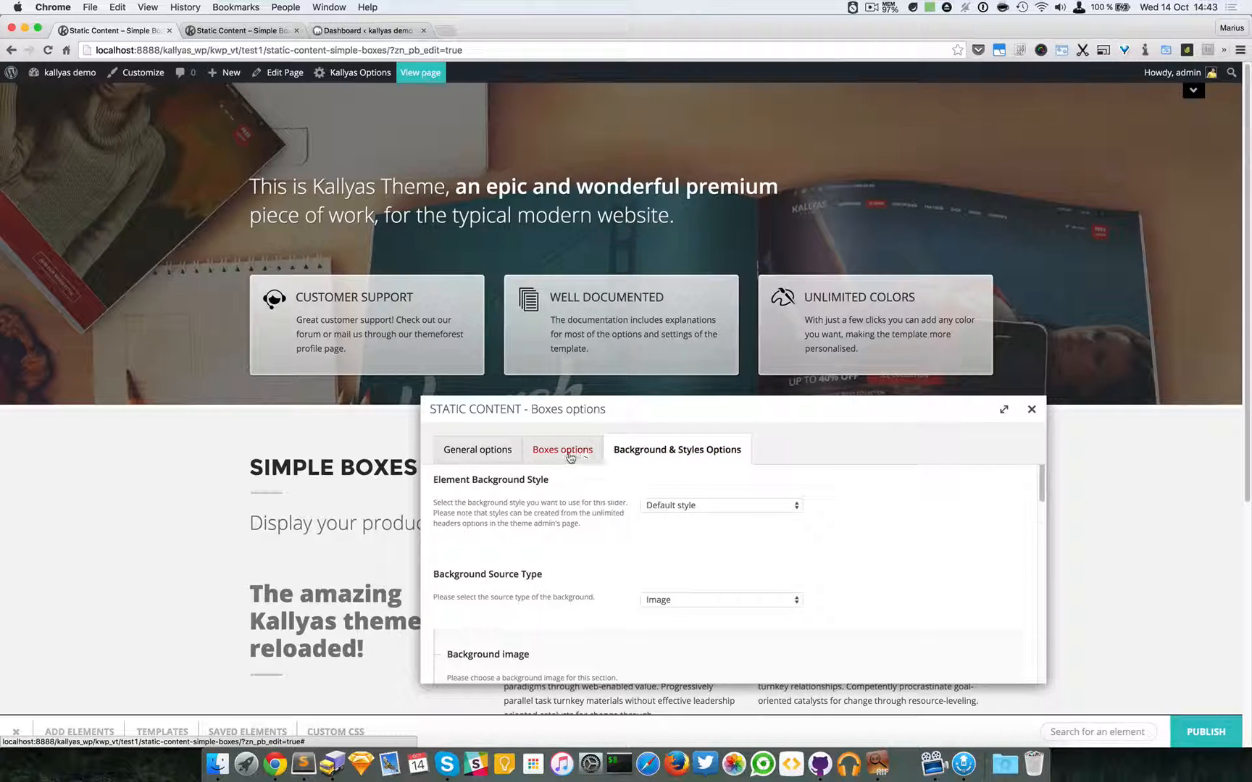
Search the Add Elements library for 'static' to list Static Content elements
click(477, 449)
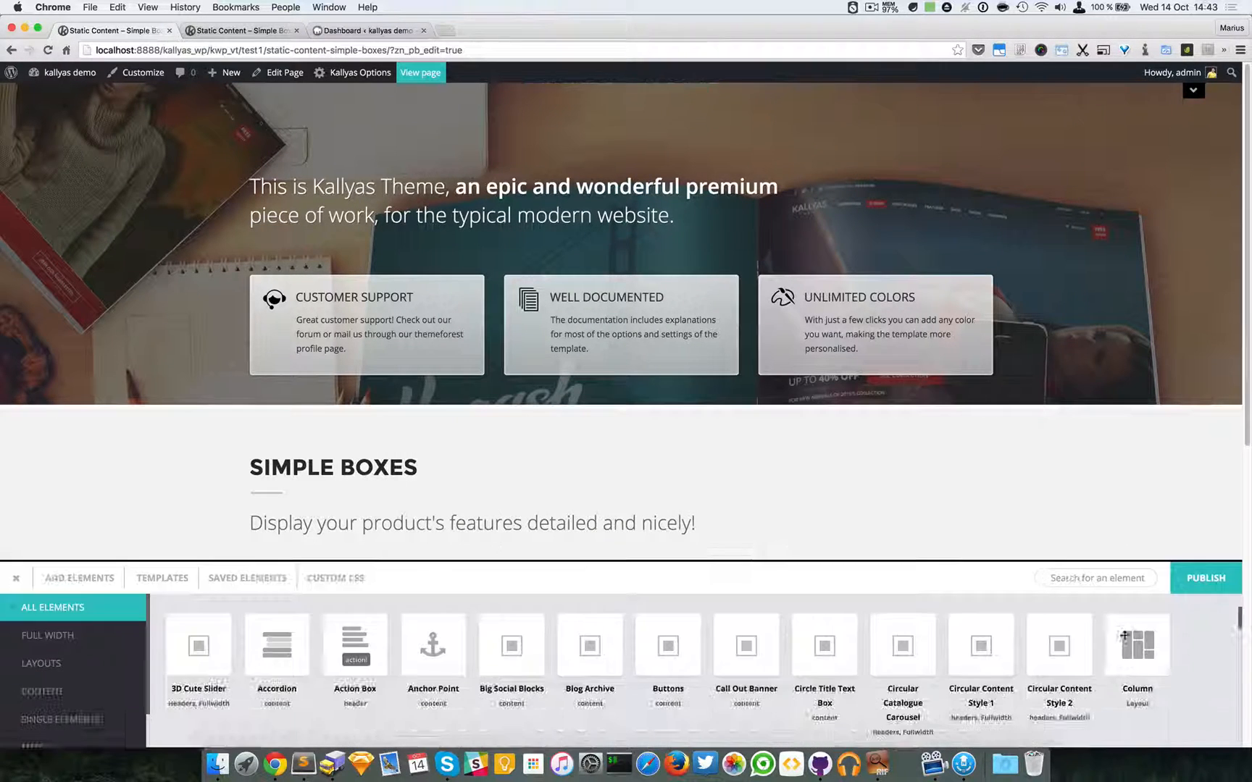
text(s)
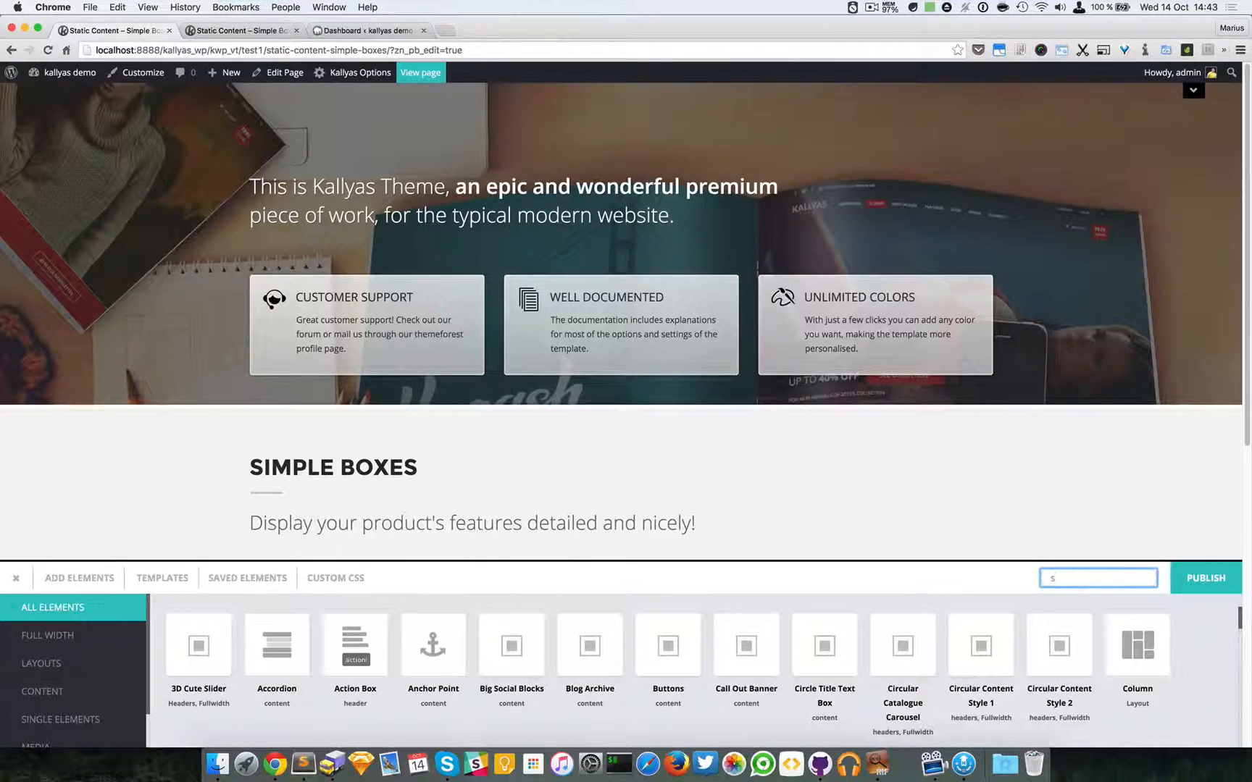
text(tatic)
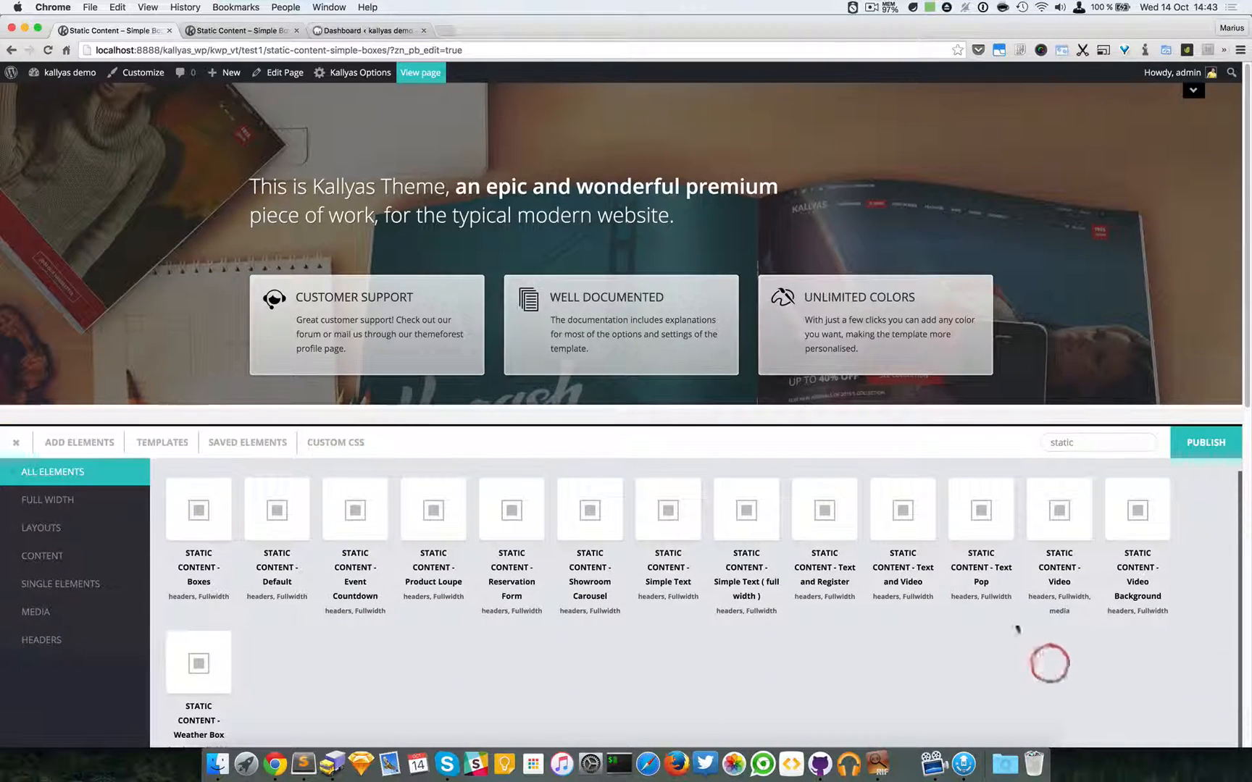
click(1097, 442)
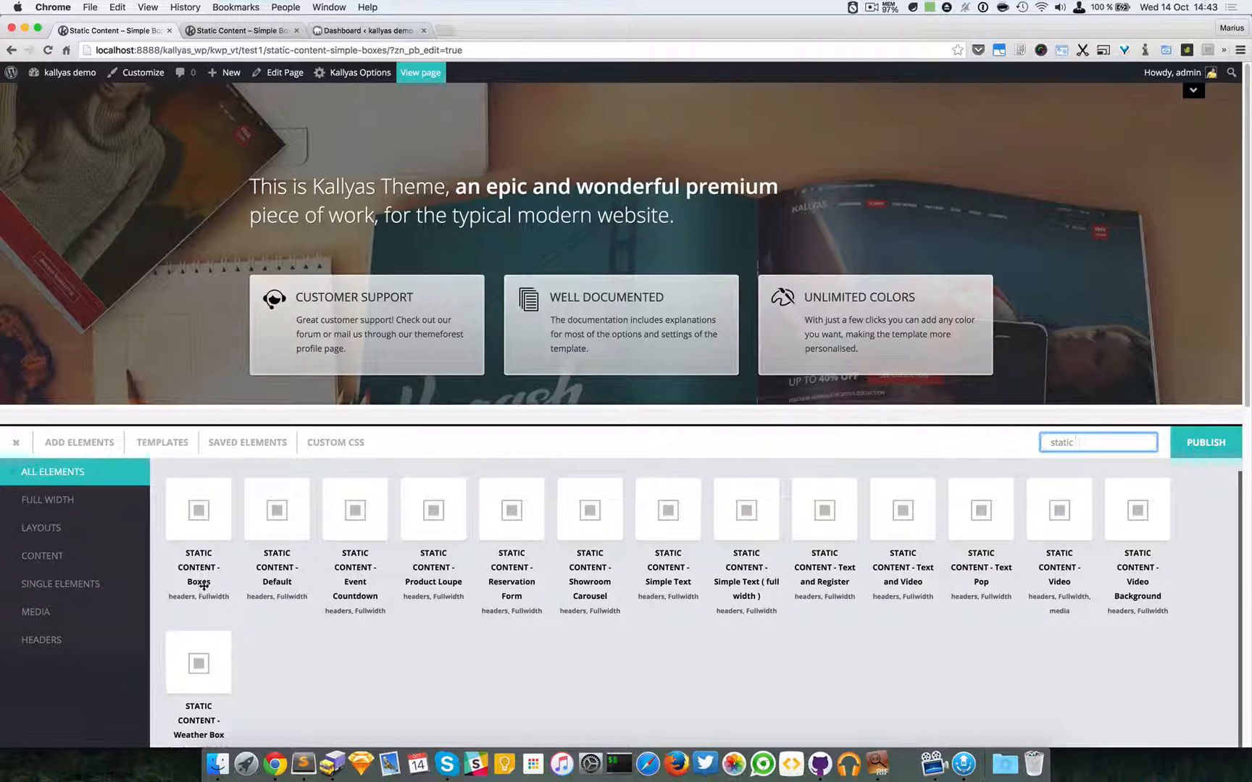
mouse_move(198, 510)
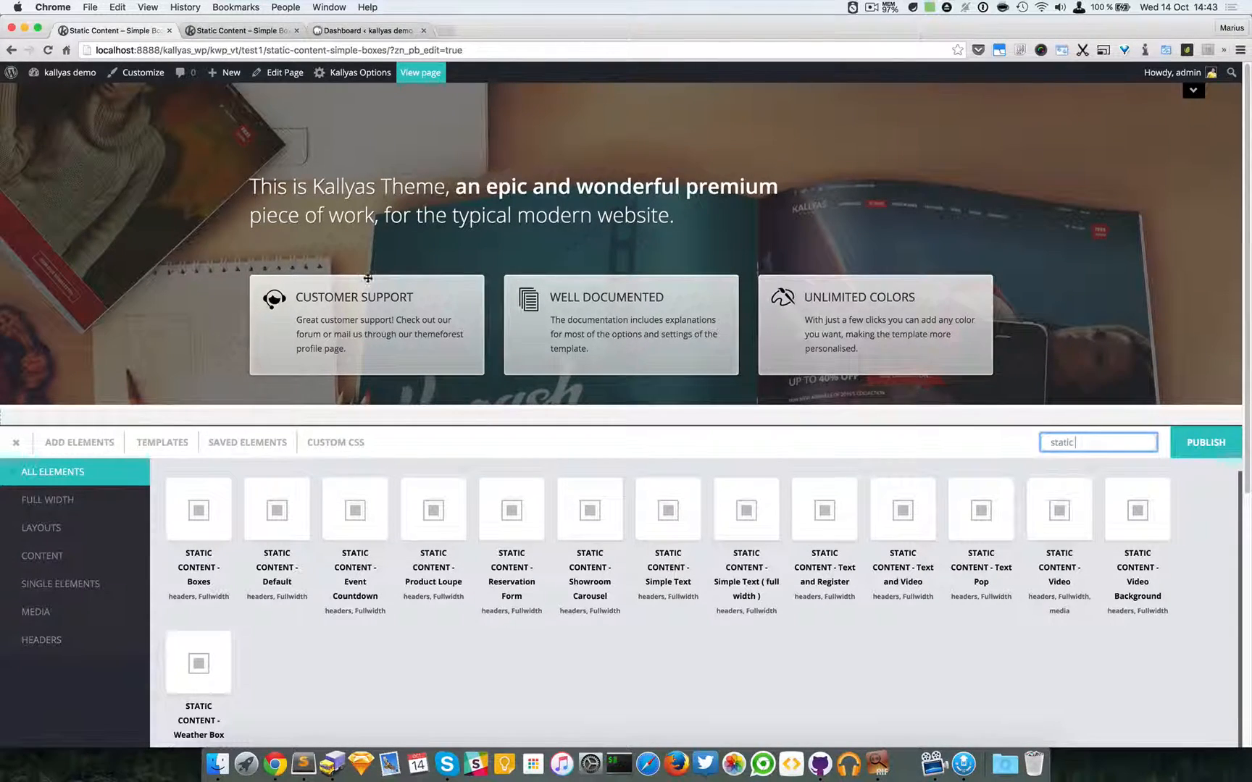
Add the STATIC CONTENT – Boxes element and scroll its General options
click(1206, 443)
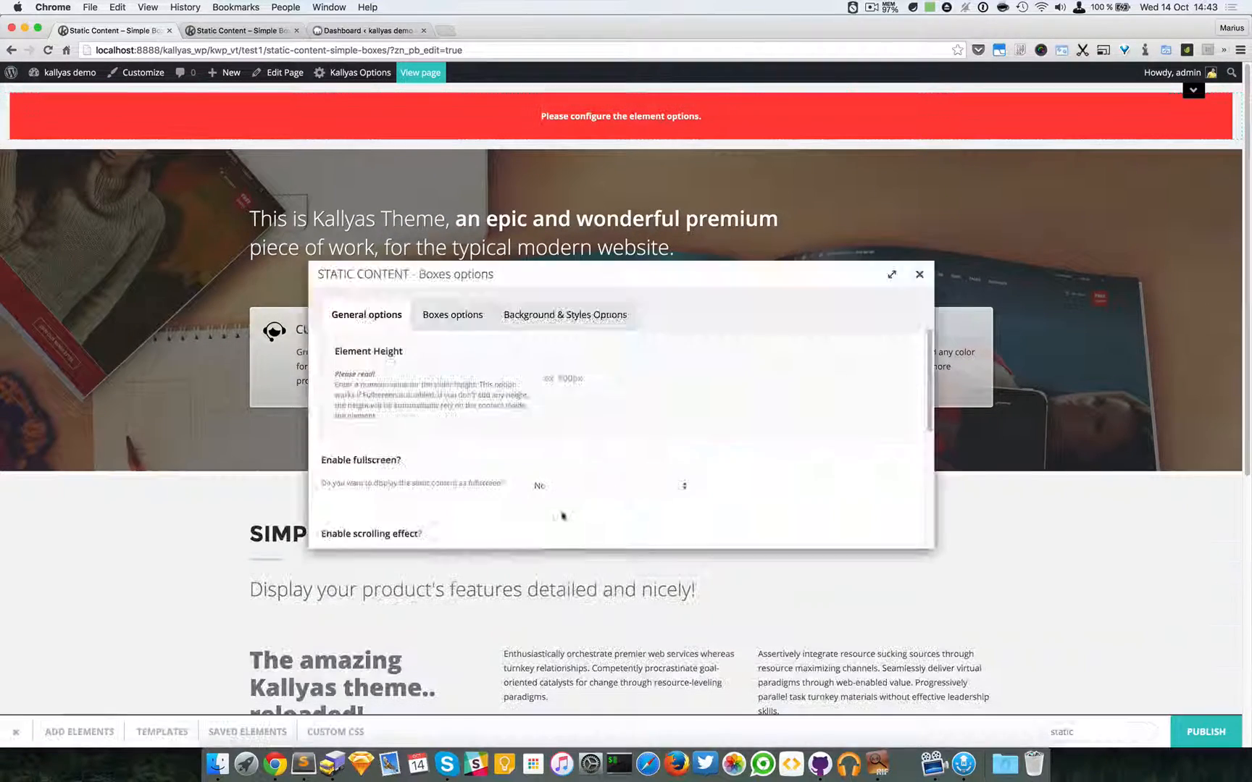
scroll(down, 3)
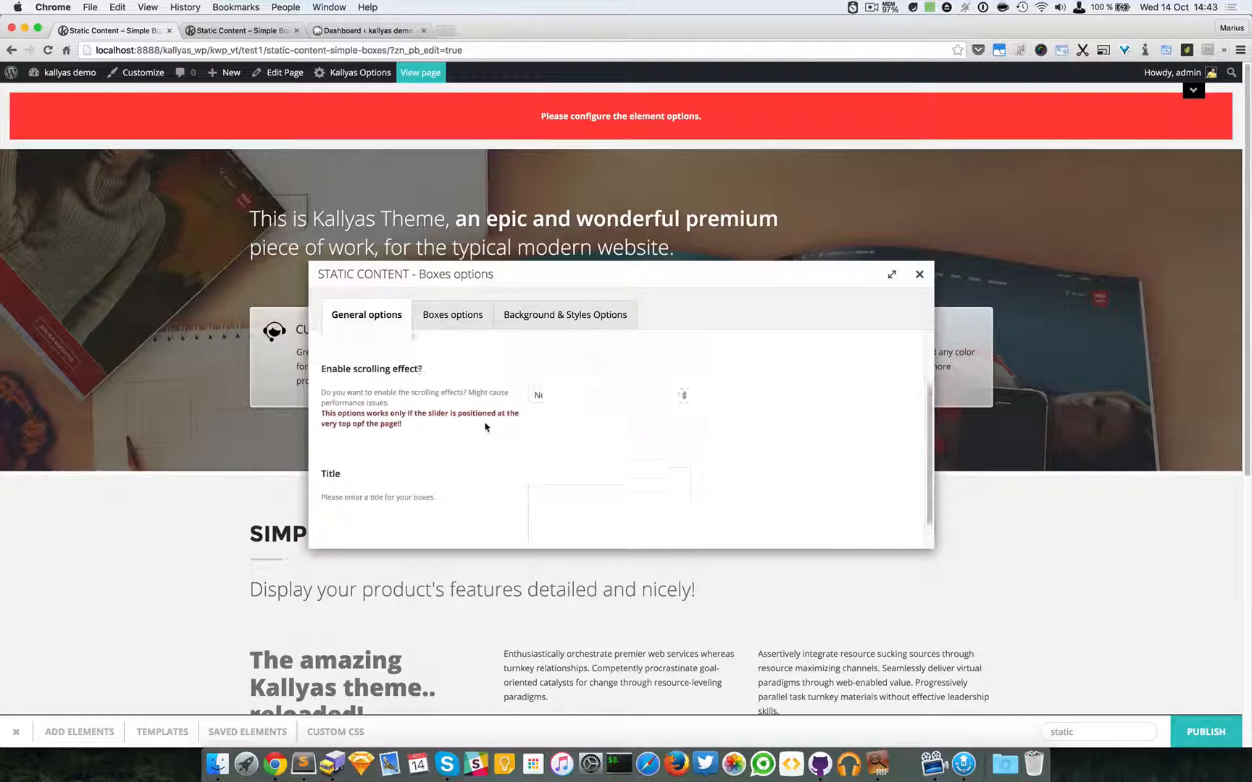